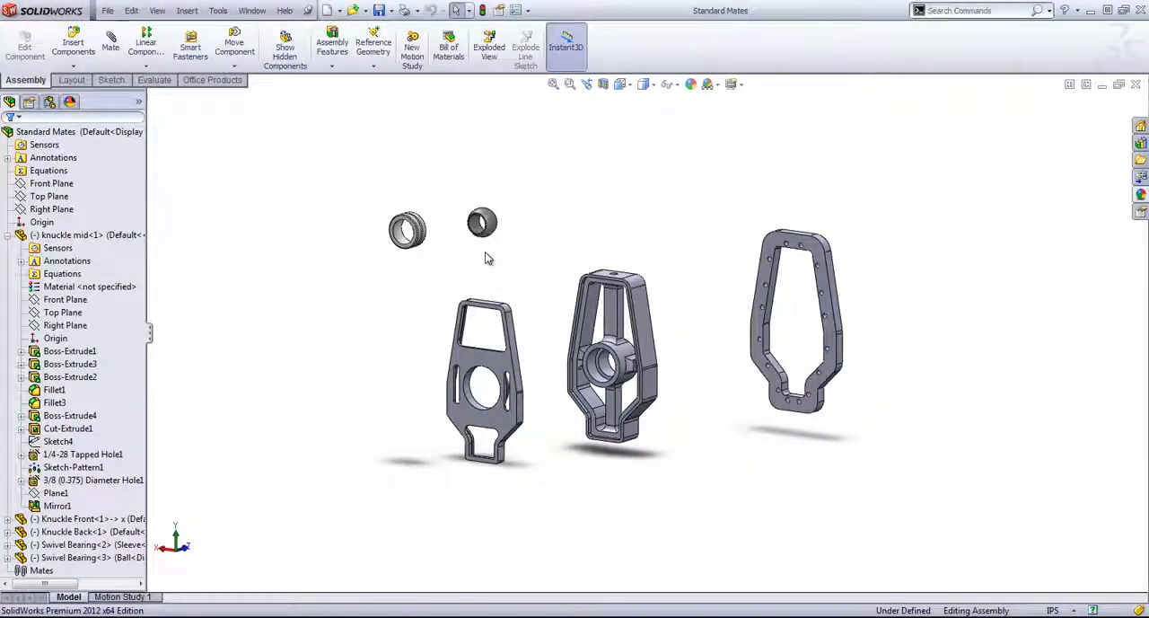
pyautogui.moveTo(110, 45)
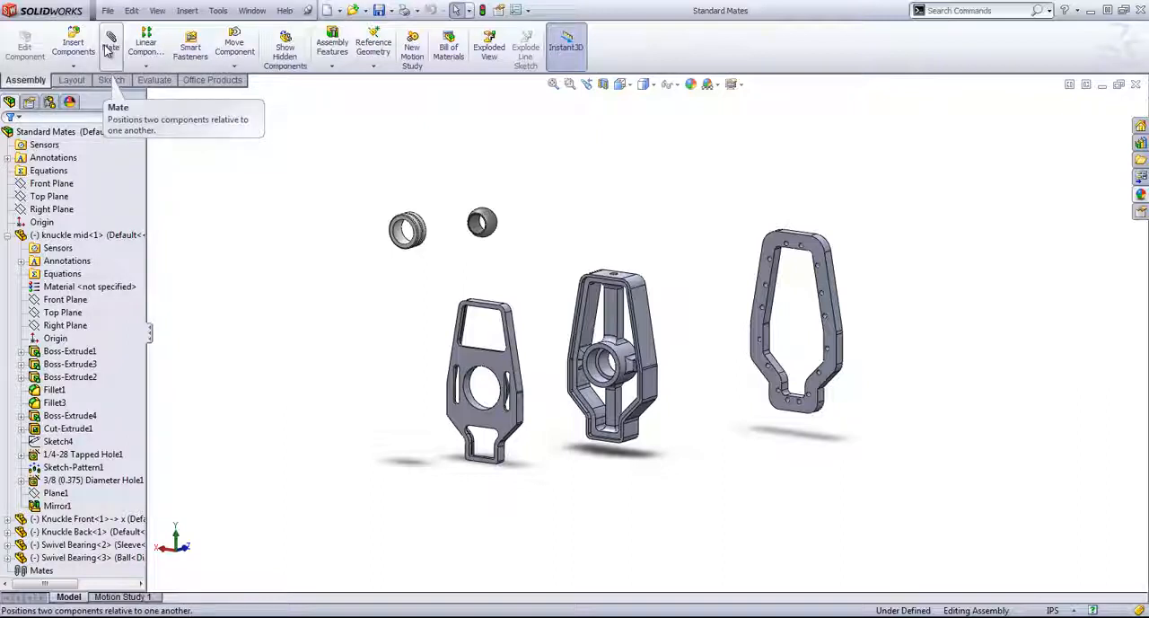
# Step: Abandon the mate and drag Knuckle Front to tip it over beside knuckle mid
pyautogui.click(110, 45)
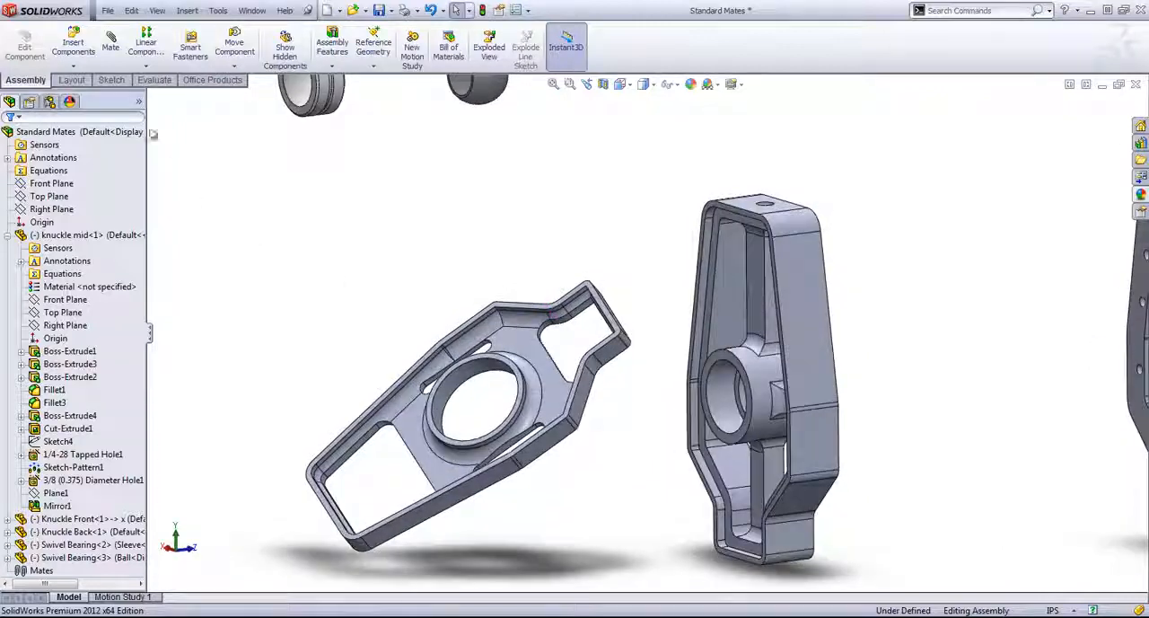
# Step: Begin a mate on a Knuckle Front edge, then abandon it
pyautogui.click(110, 44)
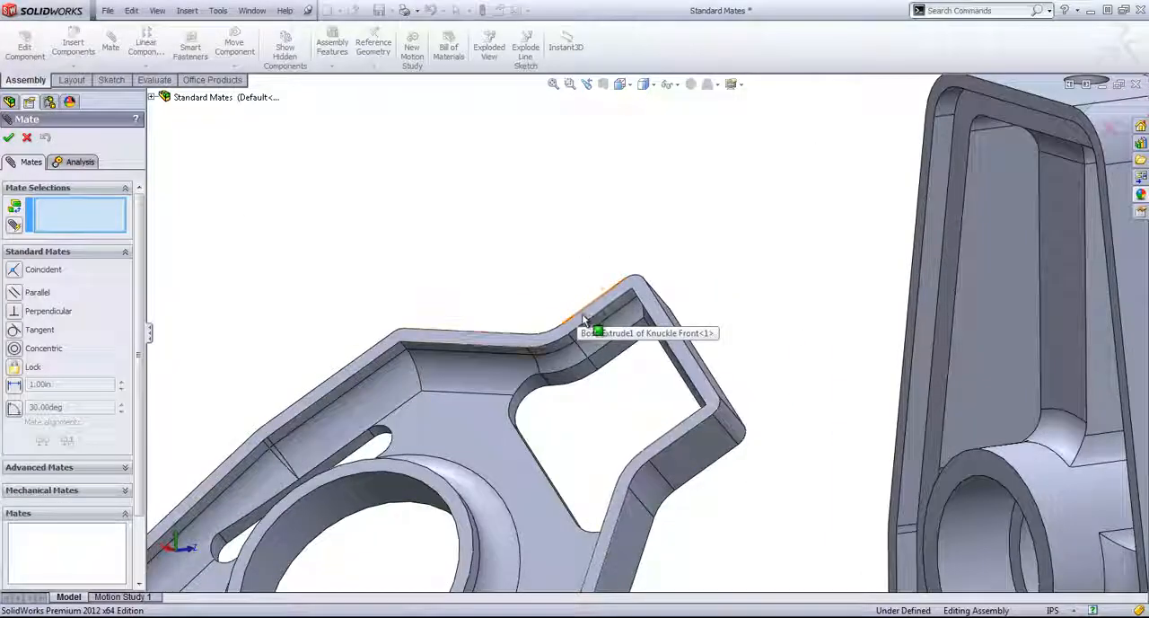
pyautogui.click(584, 320)
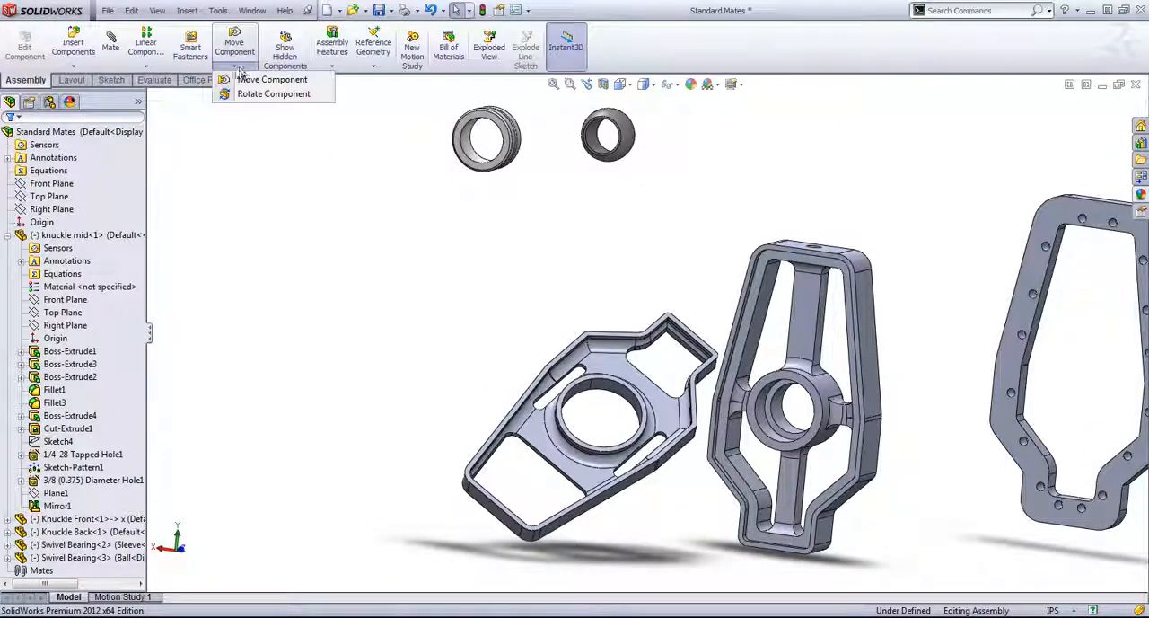
# Step: Rotate Knuckle Front upright to match knuckle mid, then cancel a mate attempt
pyautogui.click(273, 93)
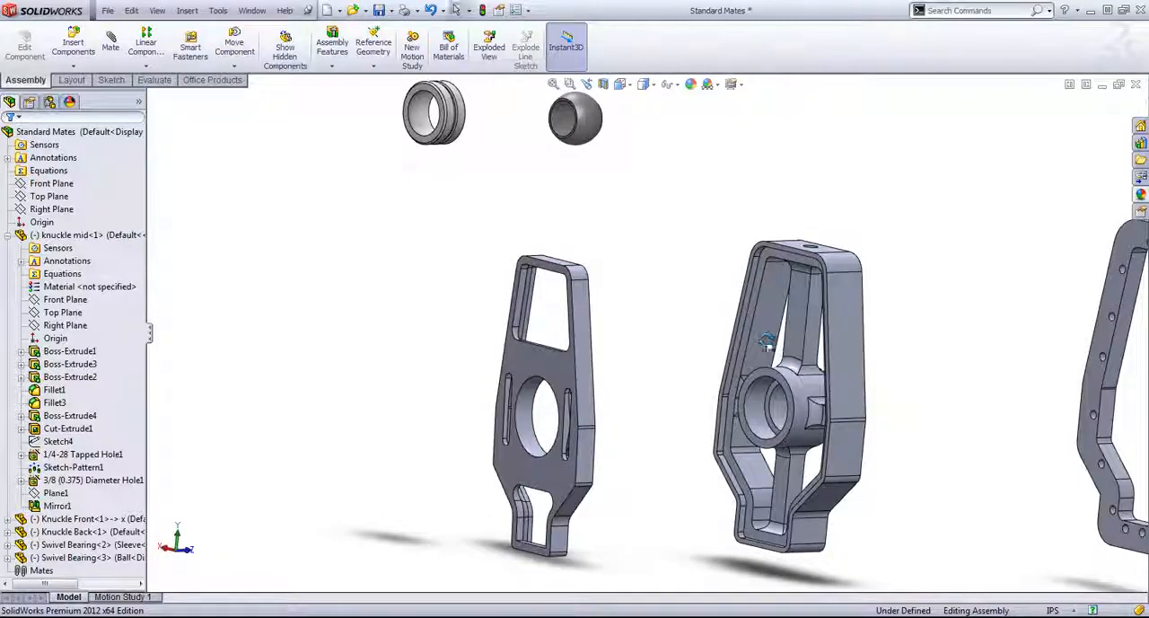
pyautogui.moveTo(109, 45)
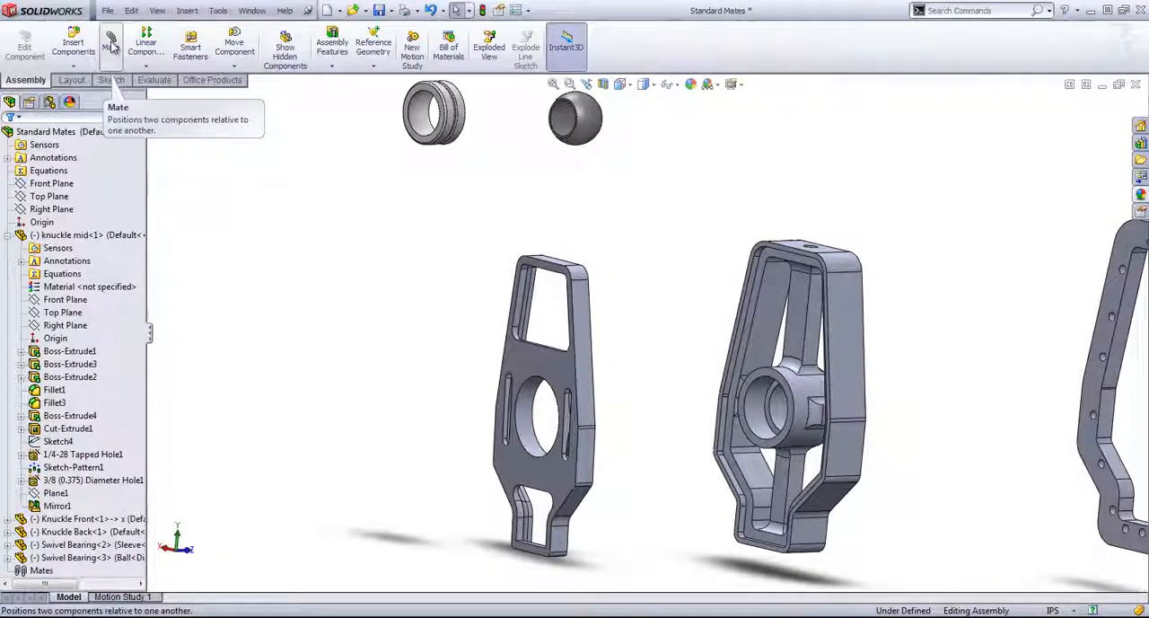
pyautogui.click(110, 44)
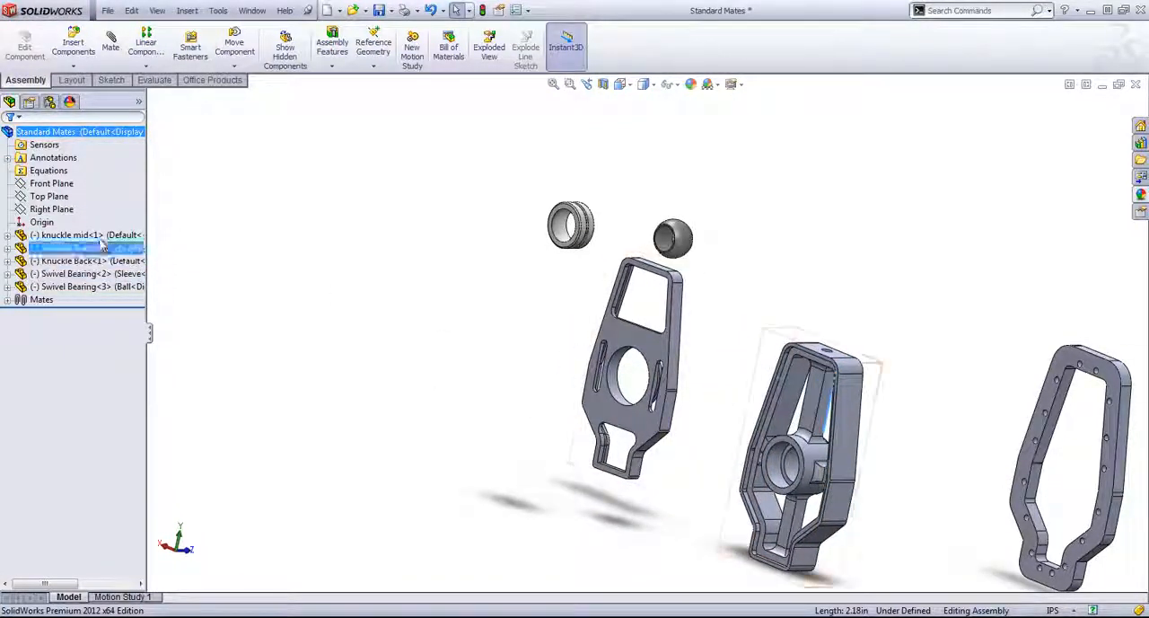
# Step: Fix knuckle mid in place from its tree context menu
pyautogui.rightClick(67, 235)
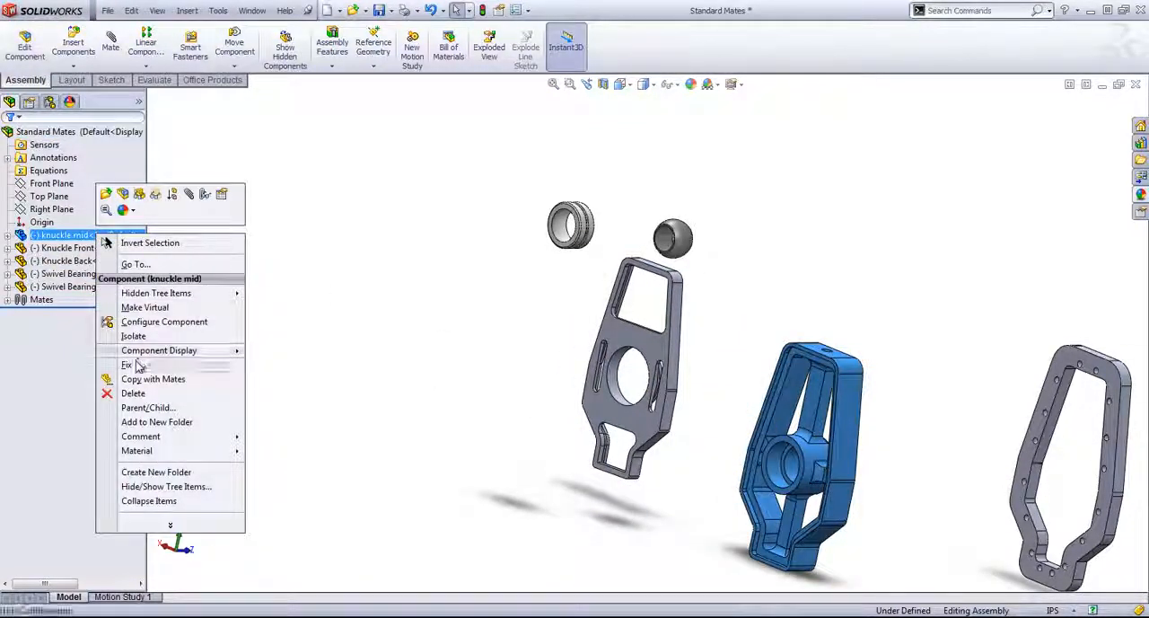
pyautogui.click(126, 364)
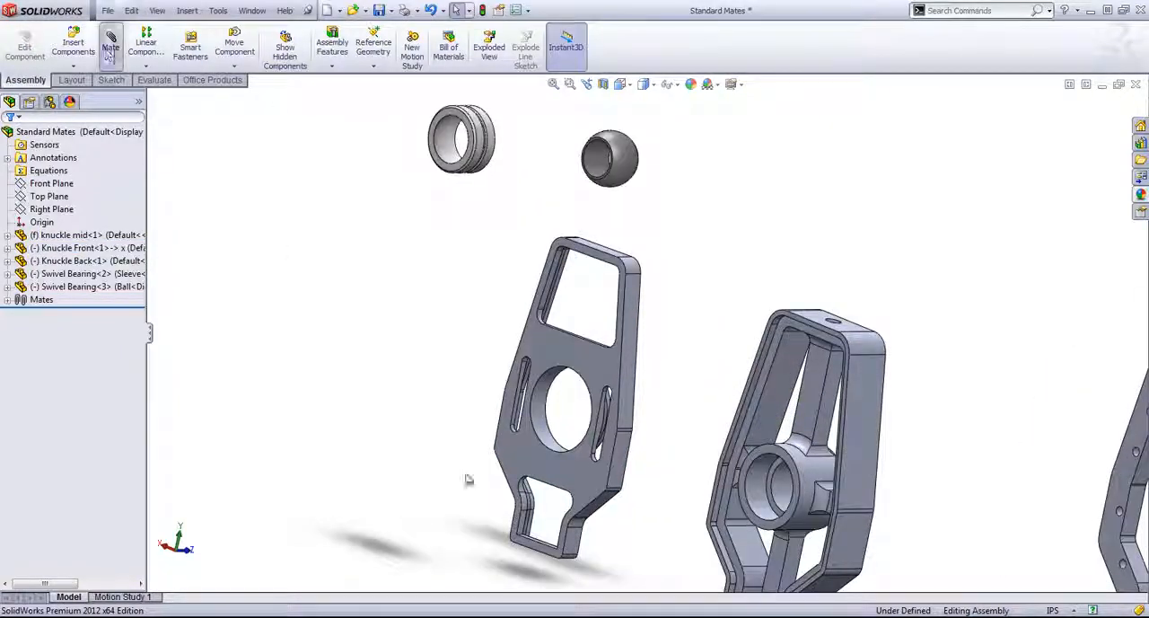
# Step: Mate the Knuckle Front hole concentric to the knuckle mid hub bore, adding parallel and coincident mates
pyautogui.click(110, 46)
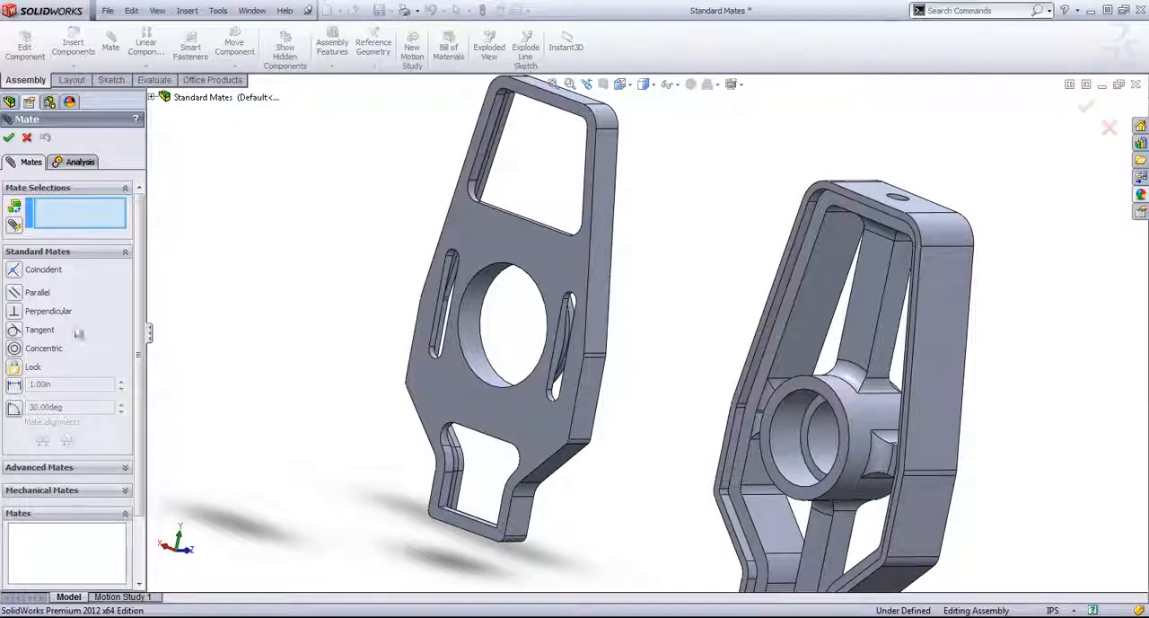
pyautogui.click(799, 444)
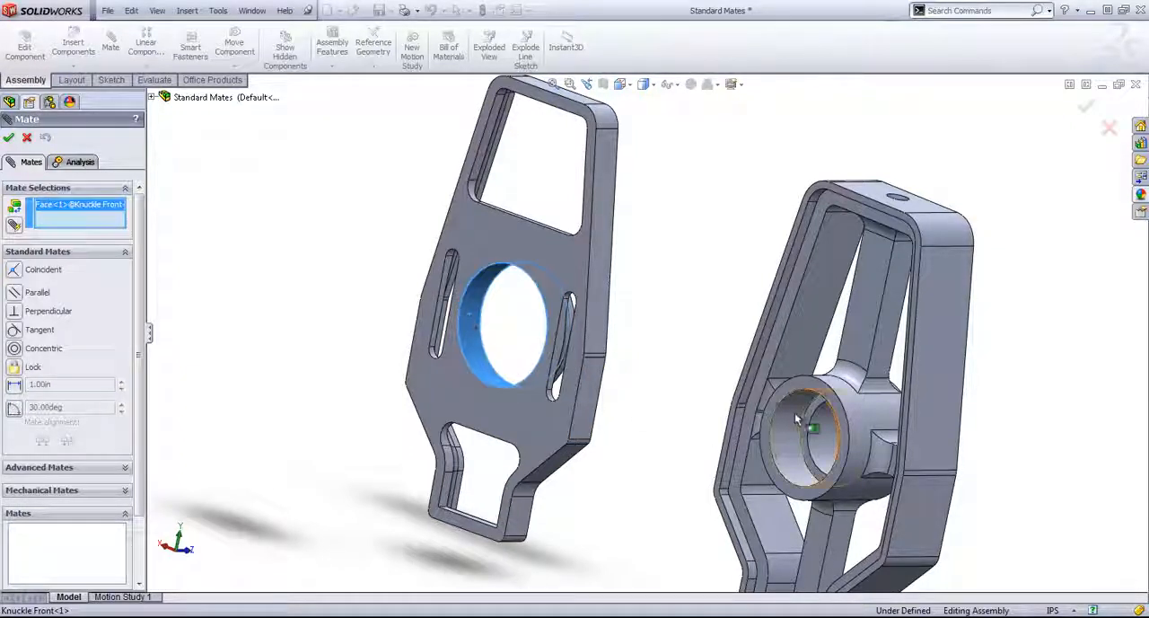
pyautogui.click(808, 427)
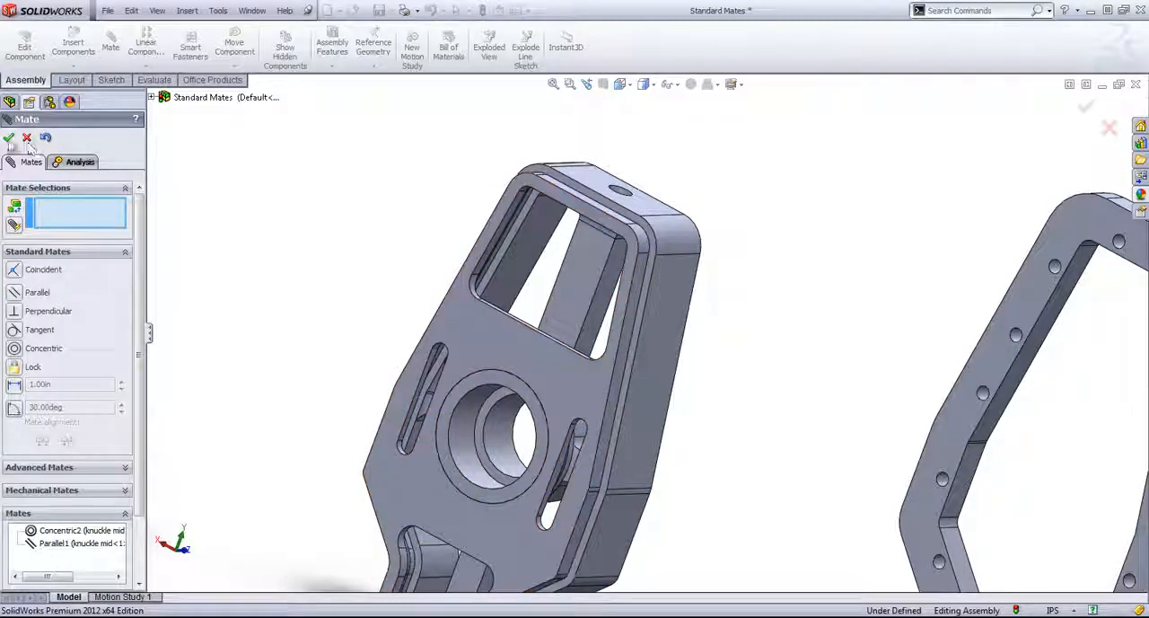
# Step: Finish mating and rename Coincident2 to 'Knuckle Front Coincident' in its properties
pyautogui.click(10, 137)
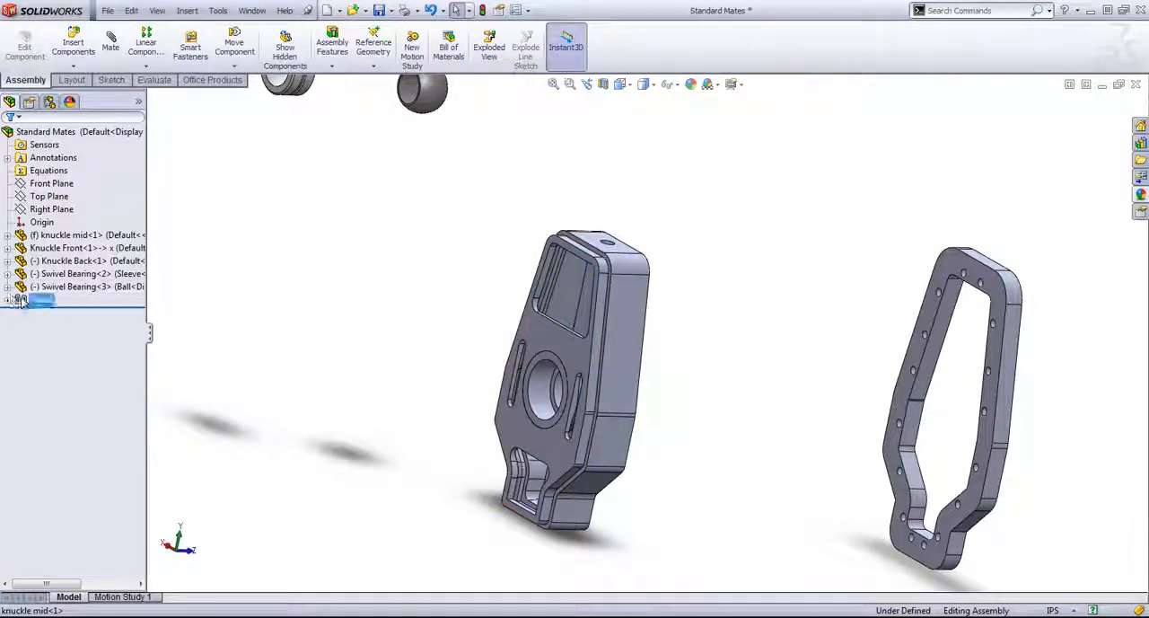
pyautogui.click(9, 299)
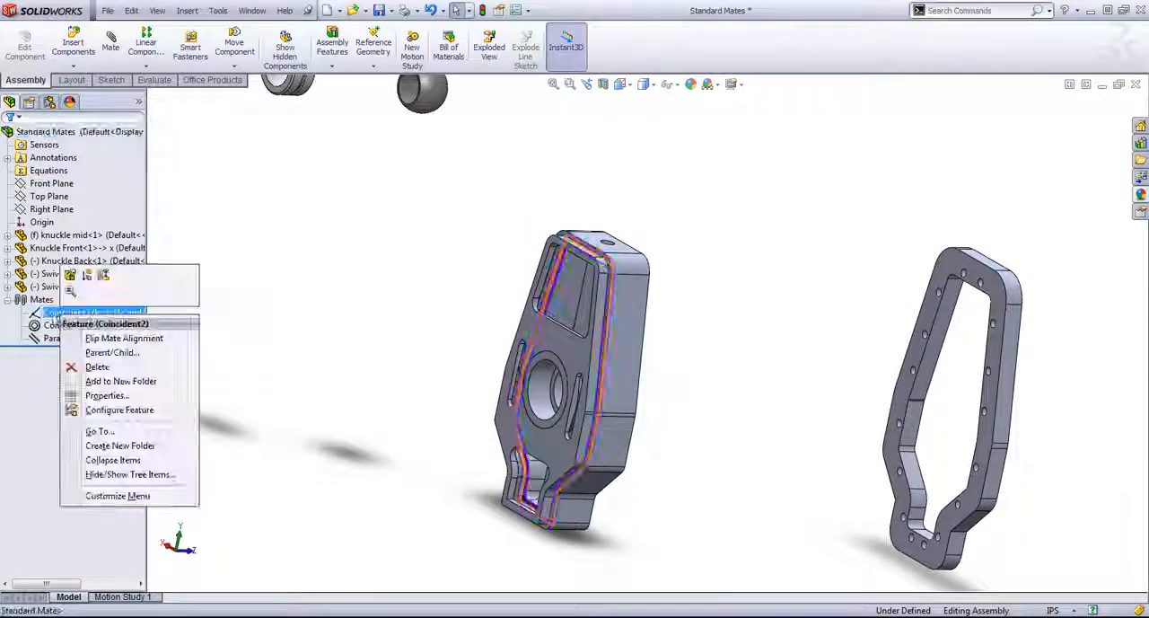
pyautogui.click(107, 396)
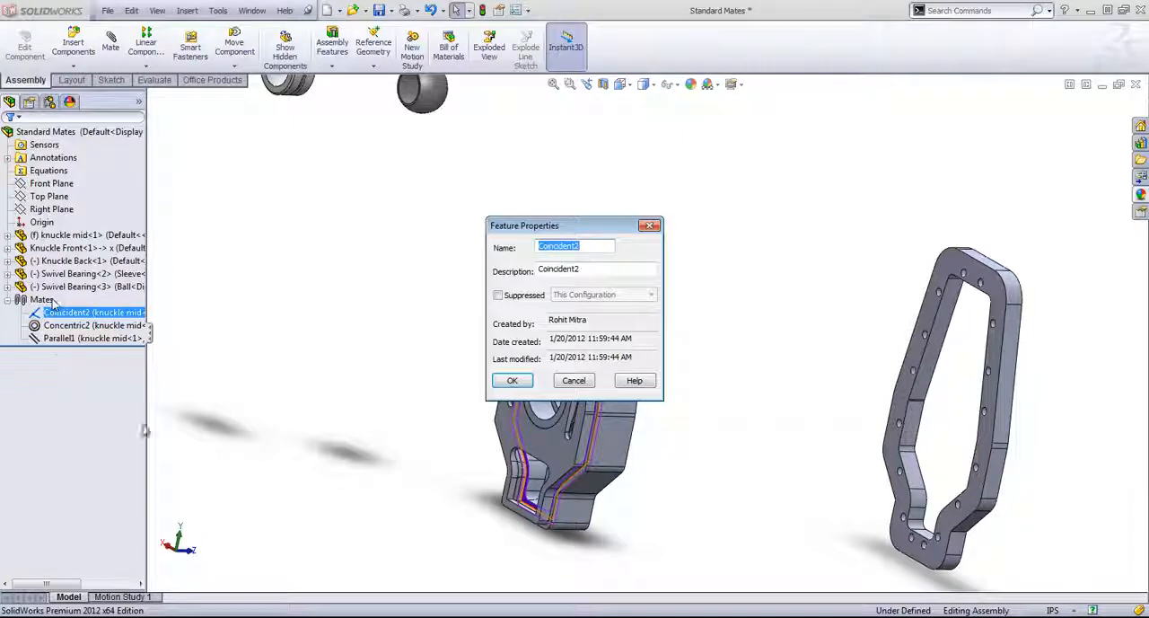
pyautogui.write('Knuckle Front')
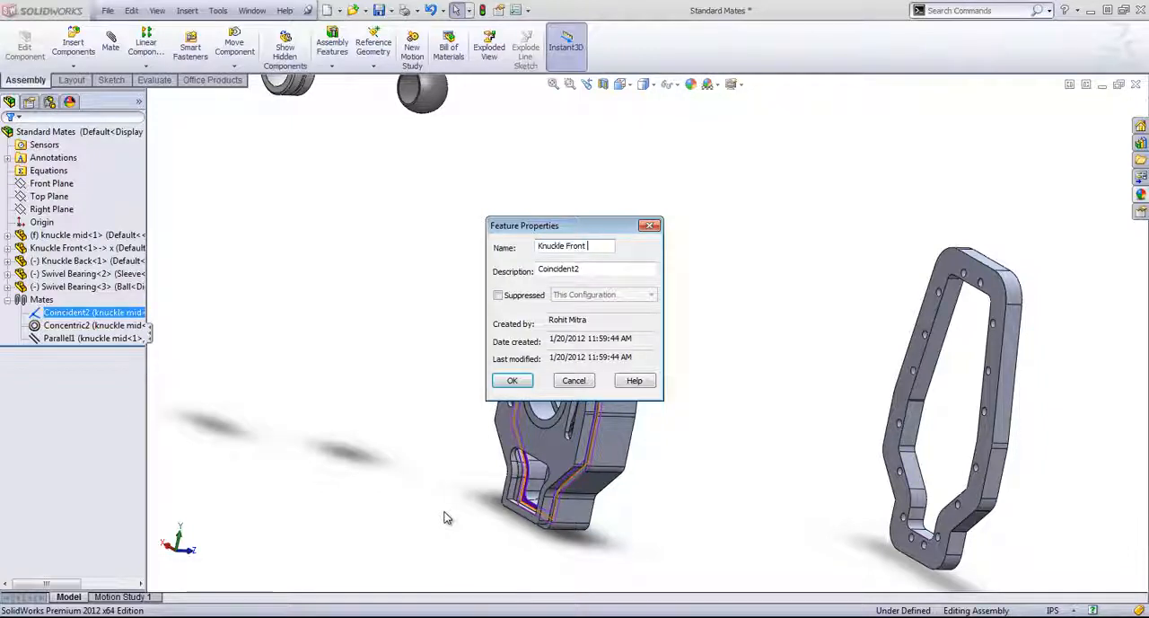
pyautogui.write('Coincident')
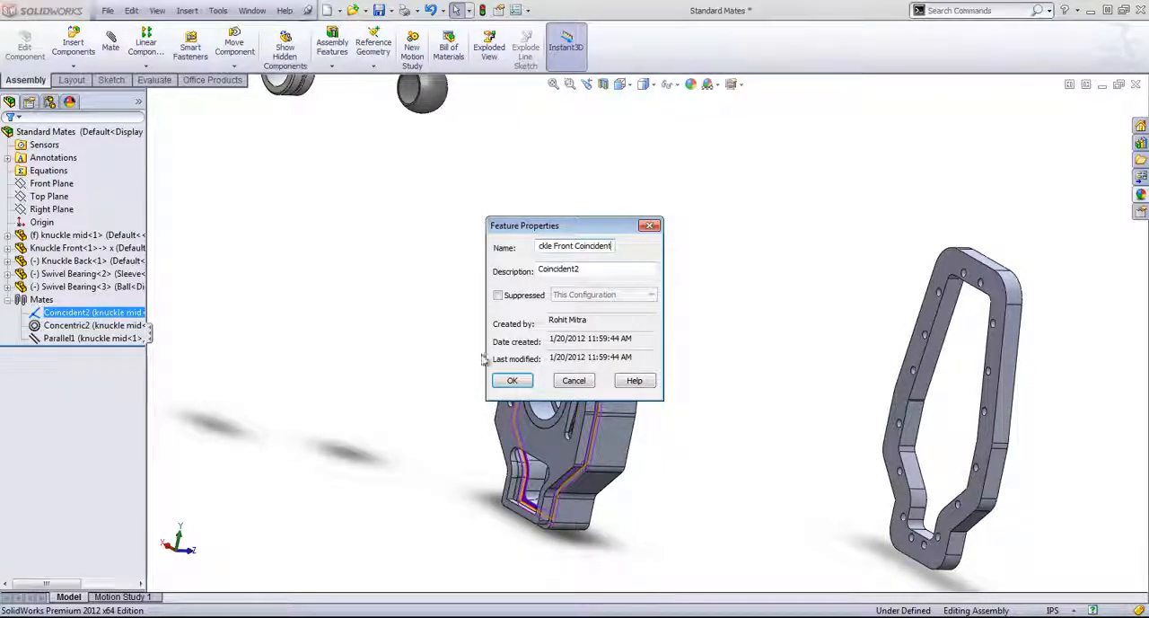
pyautogui.click(512, 380)
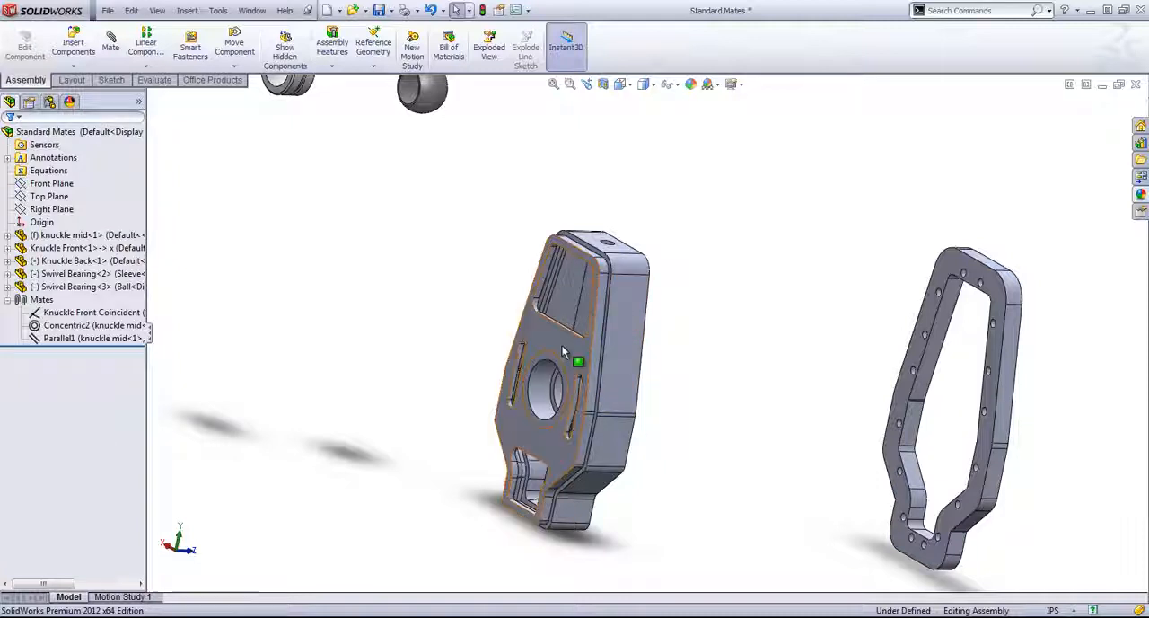
pyautogui.click(72, 248)
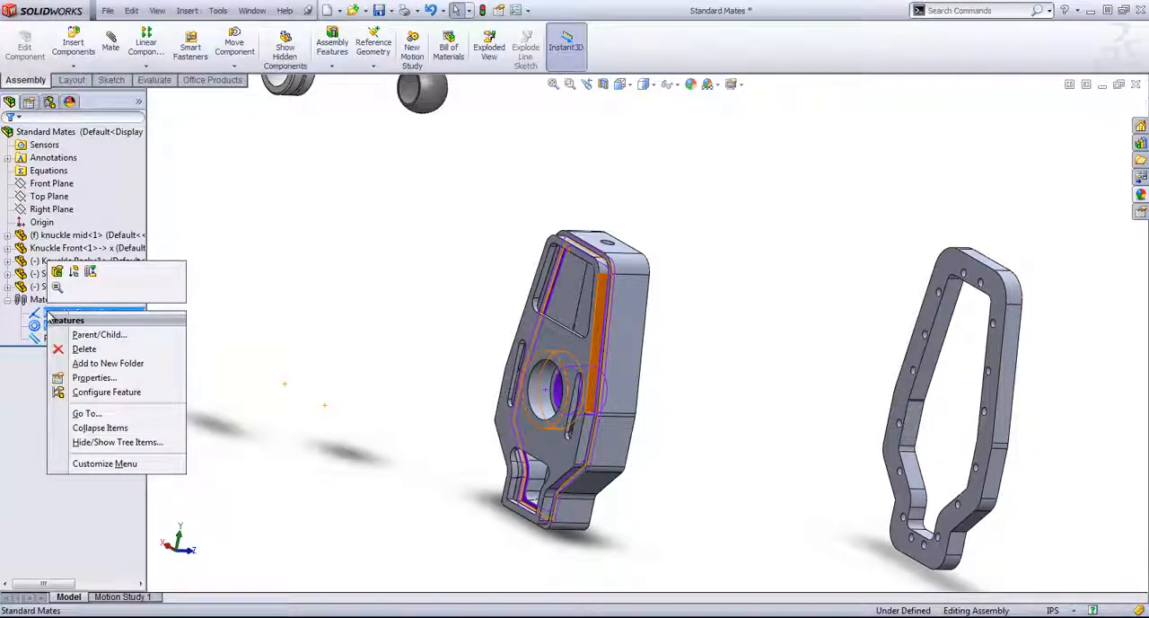
# Step: Group the front knuckle mates into a new folder named 'knuckle front'
pyautogui.click(108, 363)
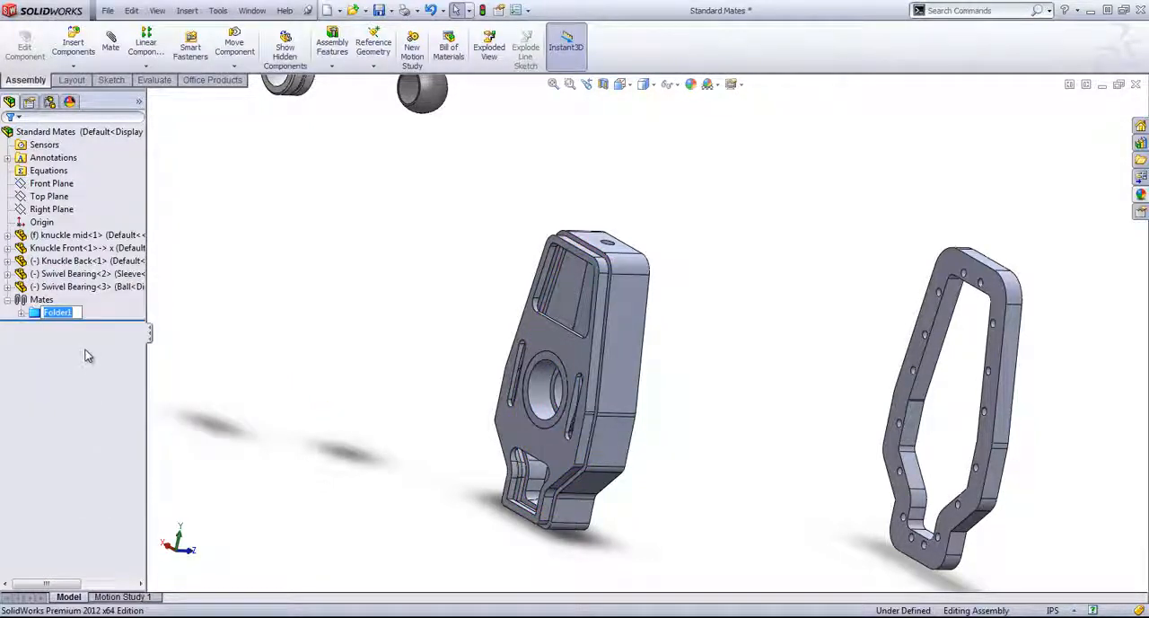
pyautogui.write('knuckle')
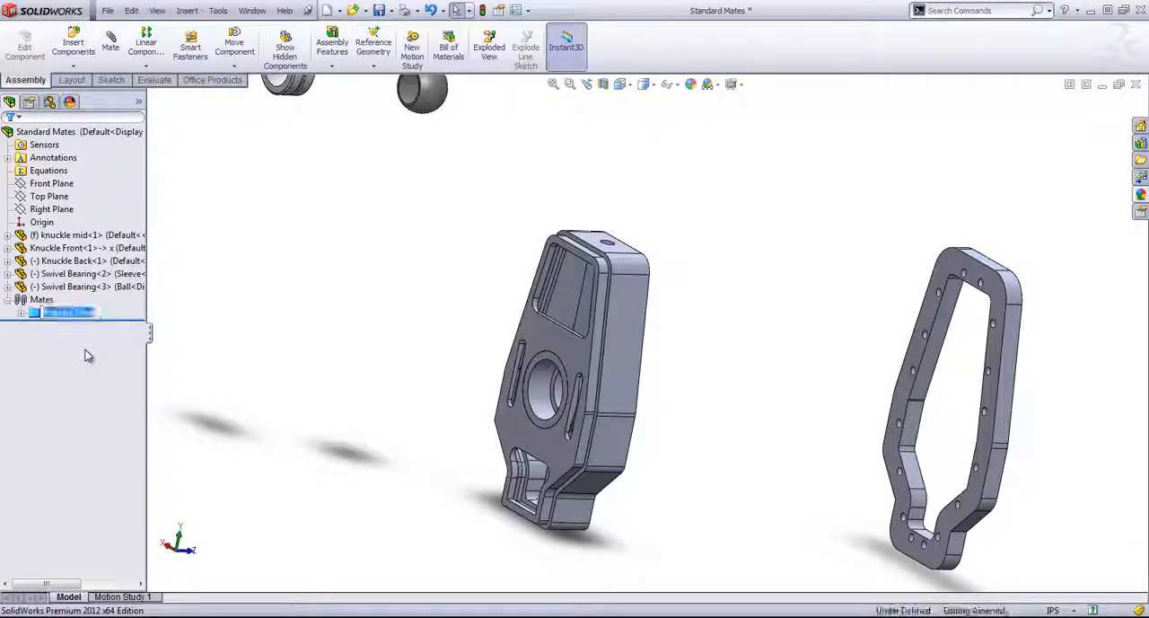
pyautogui.click(81, 273)
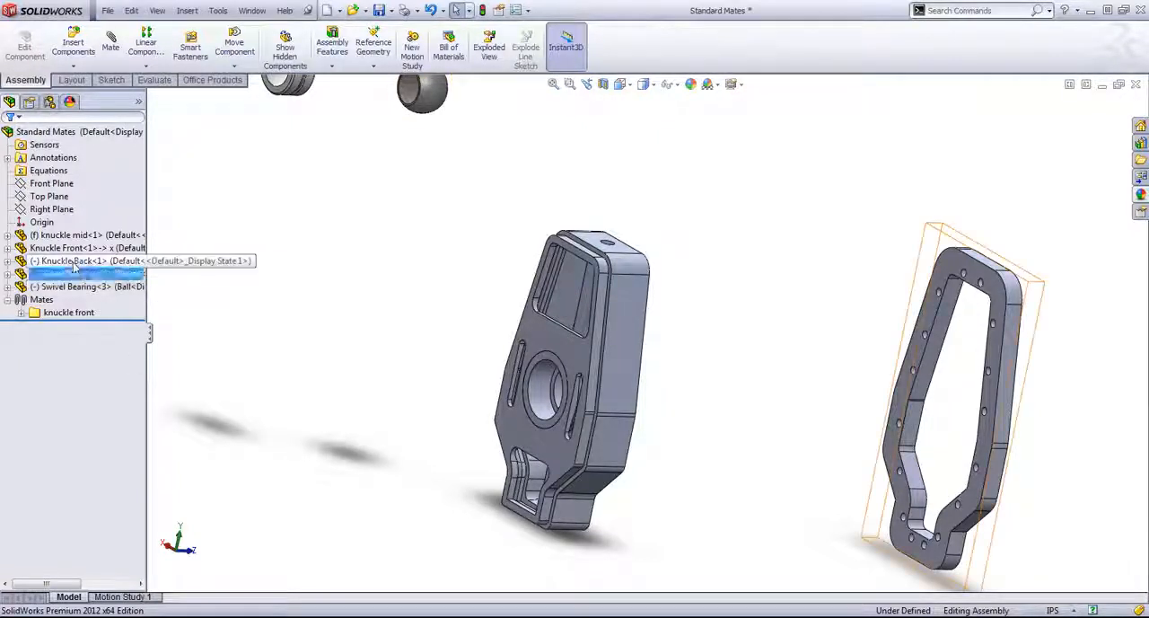
# Step: Collapse the Knuckle Front component's feature list in the FeatureManager tree
pyautogui.click(8, 248)
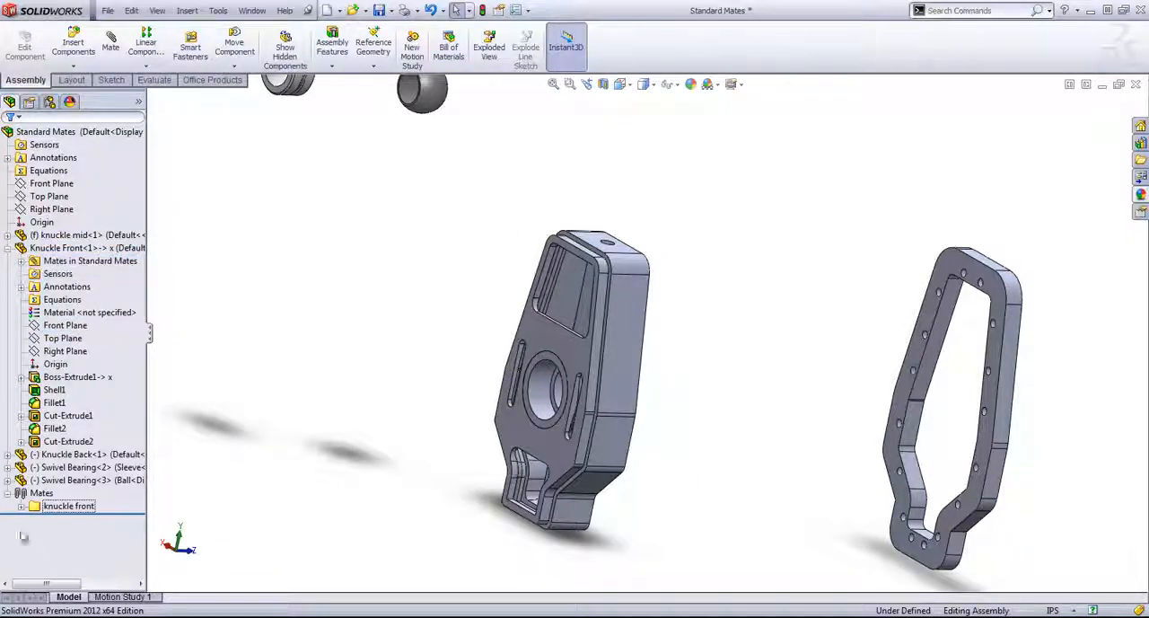
pyautogui.click(21, 454)
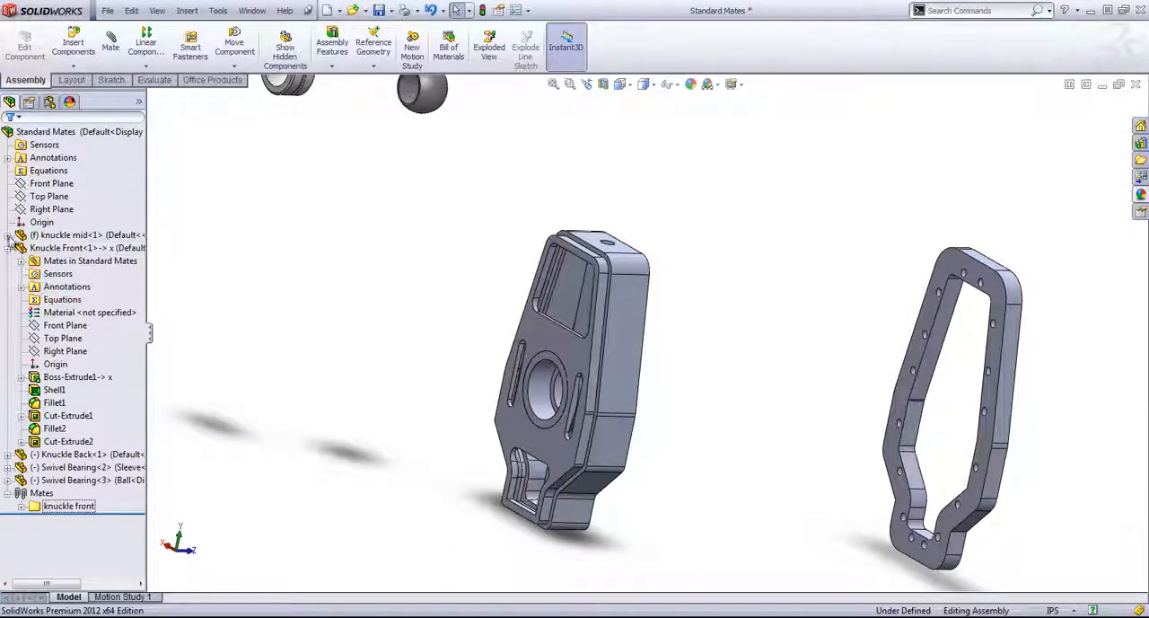
pyautogui.click(21, 261)
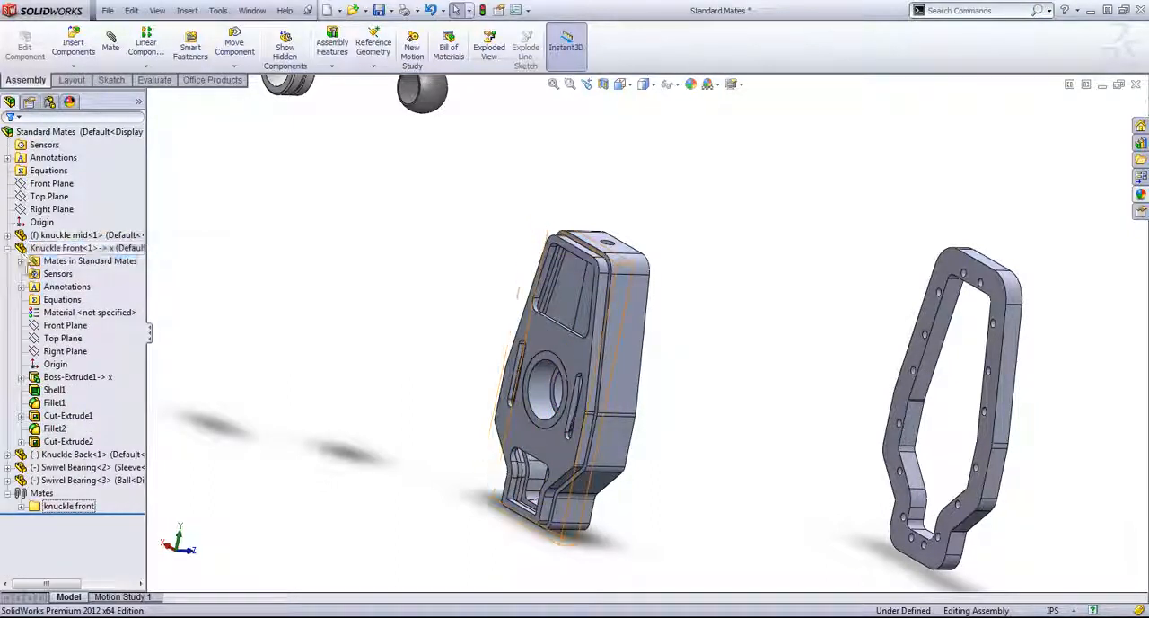
pyautogui.click(21, 260)
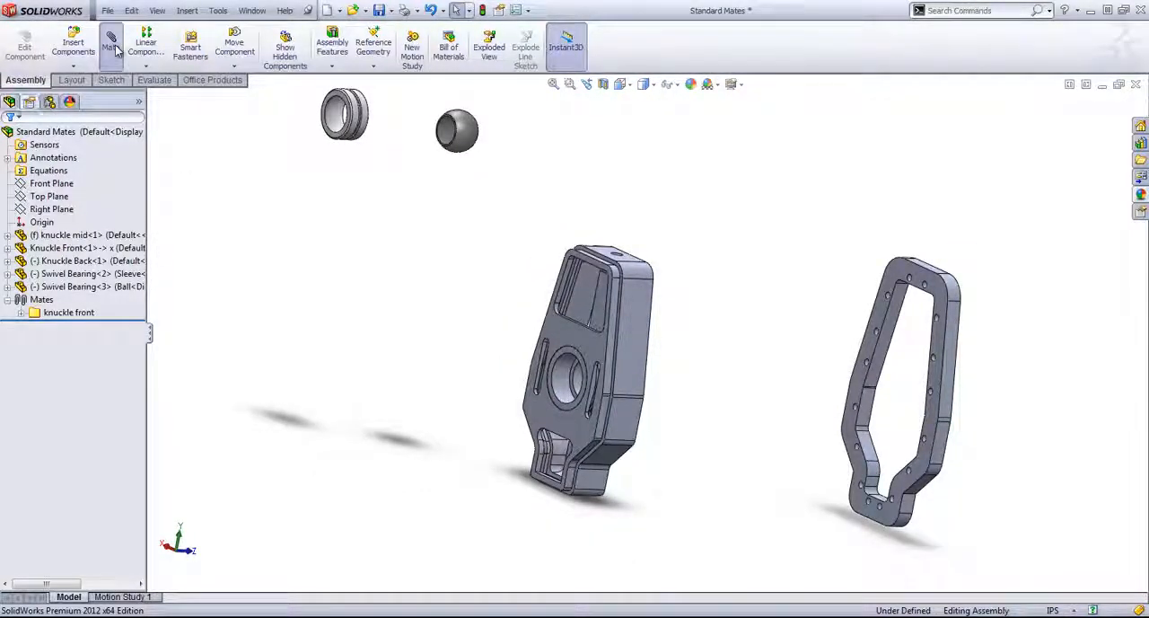
# Step: Drag the sleeve bearing into knuckle mid's hub and add tangent and coincident mates
pyautogui.click(110, 45)
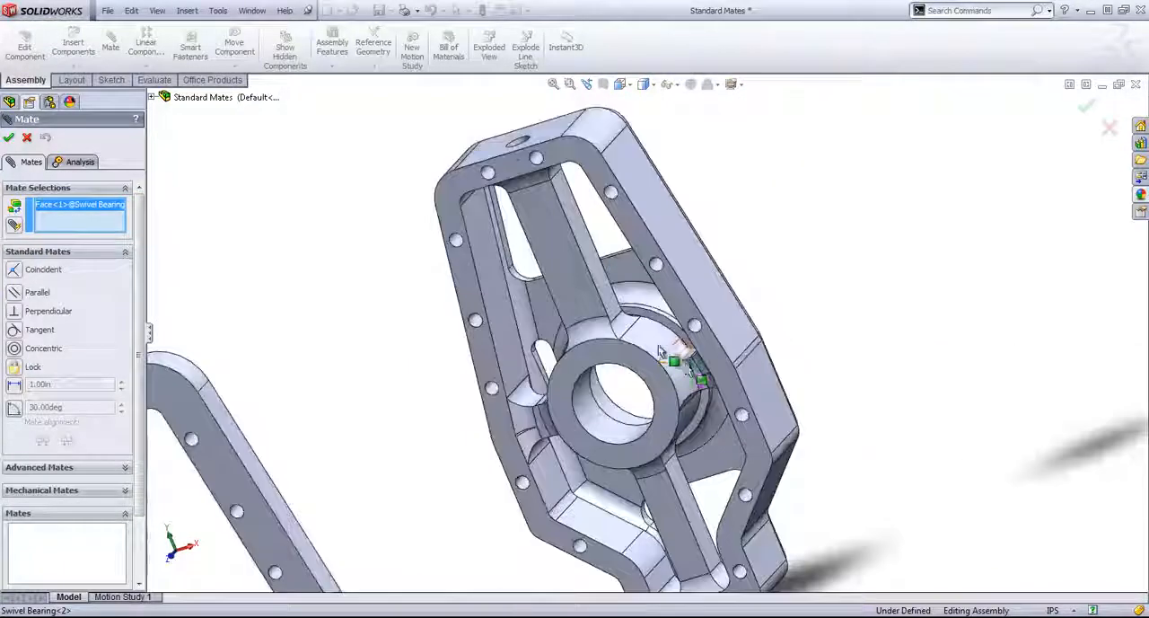
pyautogui.click(664, 368)
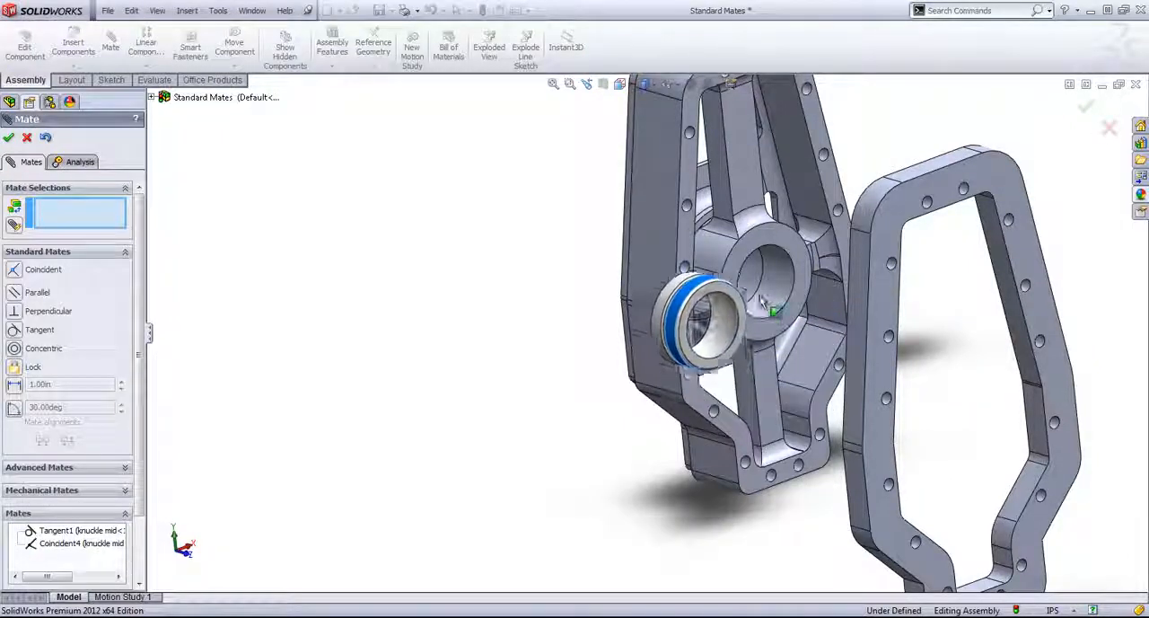
pyautogui.moveTo(763, 314); pyautogui.dragTo(781, 225)
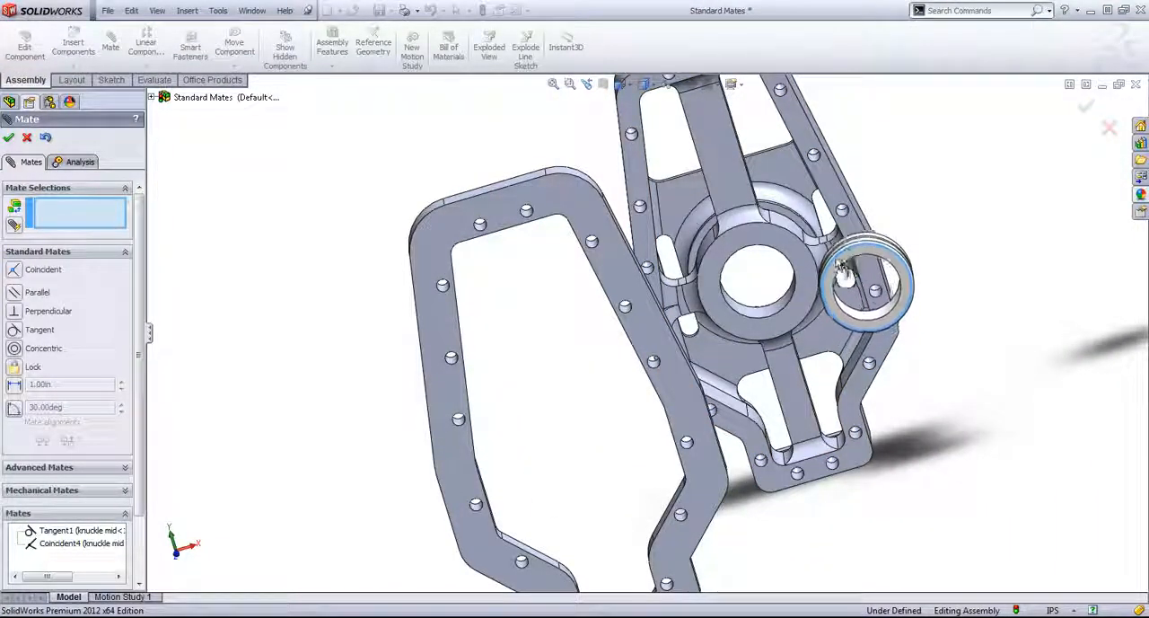
pyautogui.moveTo(862, 283); pyautogui.dragTo(857, 336)
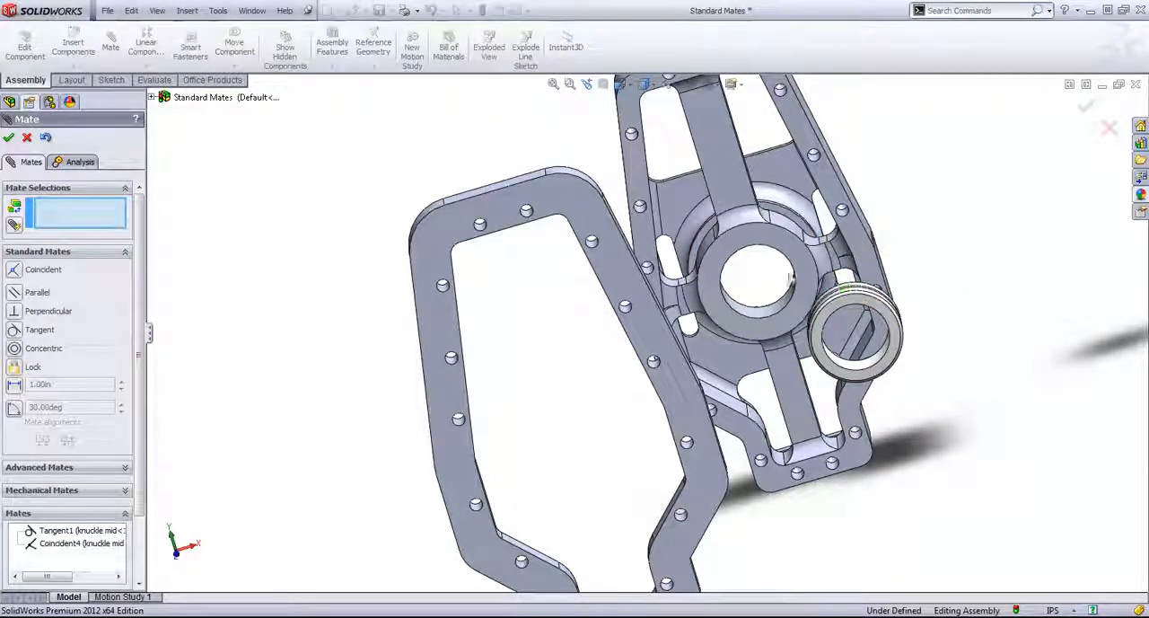
pyautogui.click(65, 531)
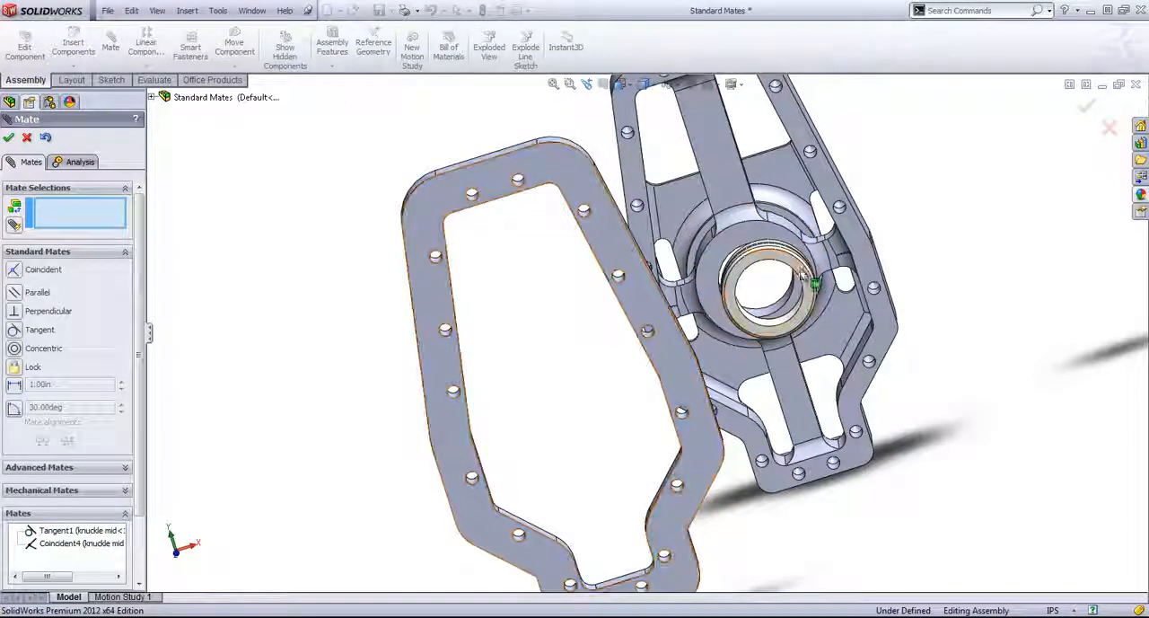
pyautogui.click(768, 287)
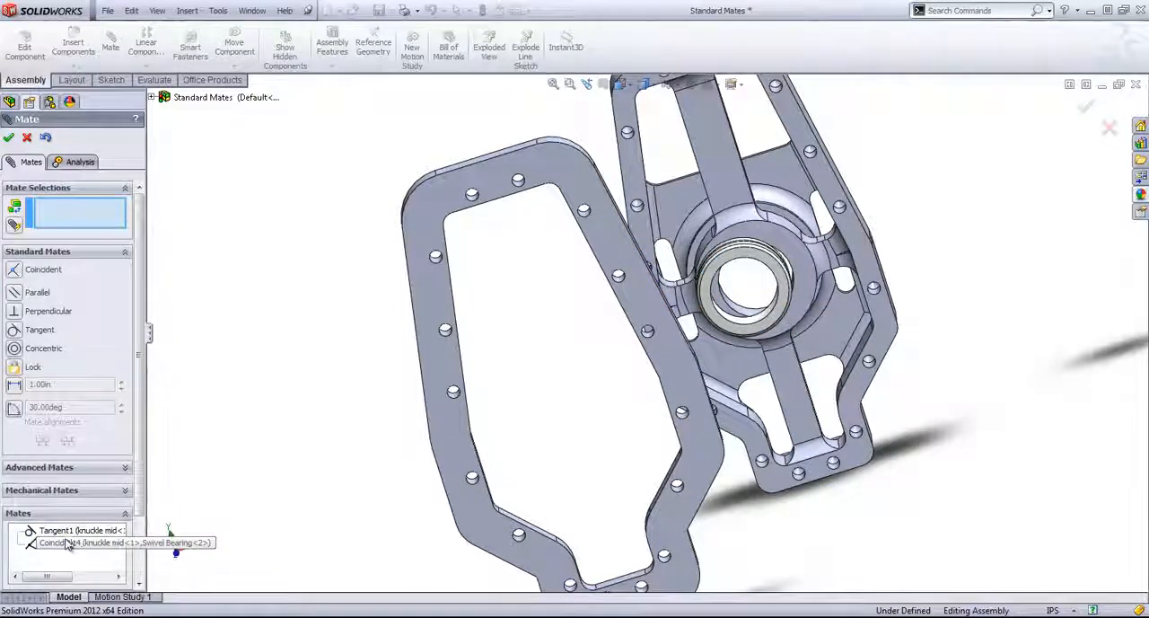
pyautogui.click(54, 530)
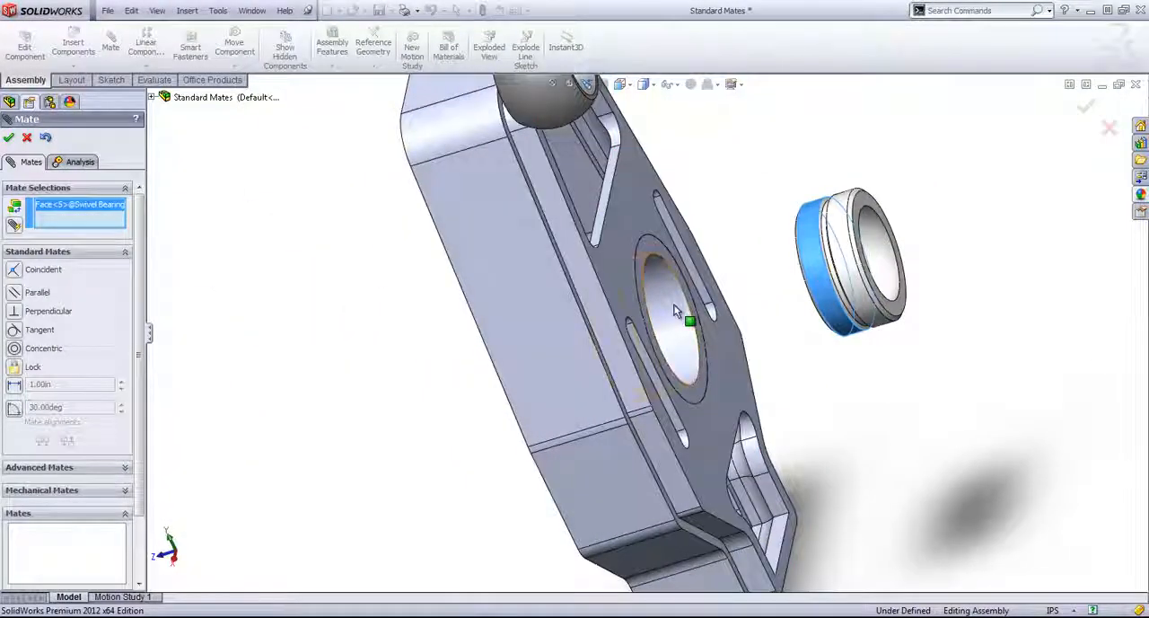
# Step: Make the sleeve bearing concentric with the knuckle mid hole, then select the hub face
pyautogui.click(677, 314)
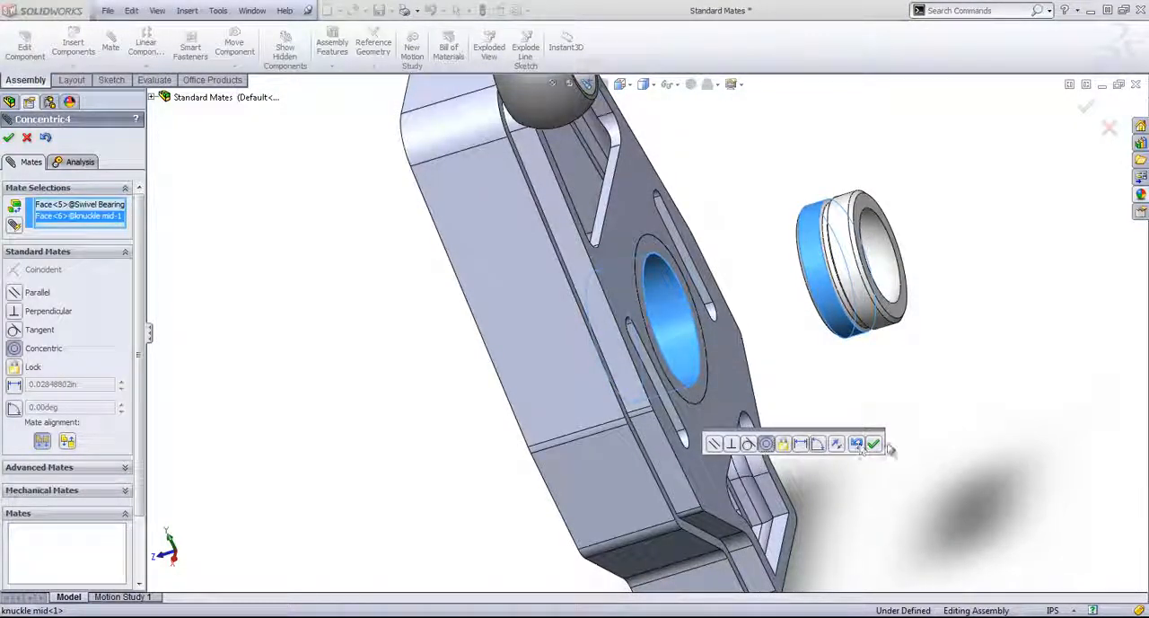
pyautogui.click(874, 444)
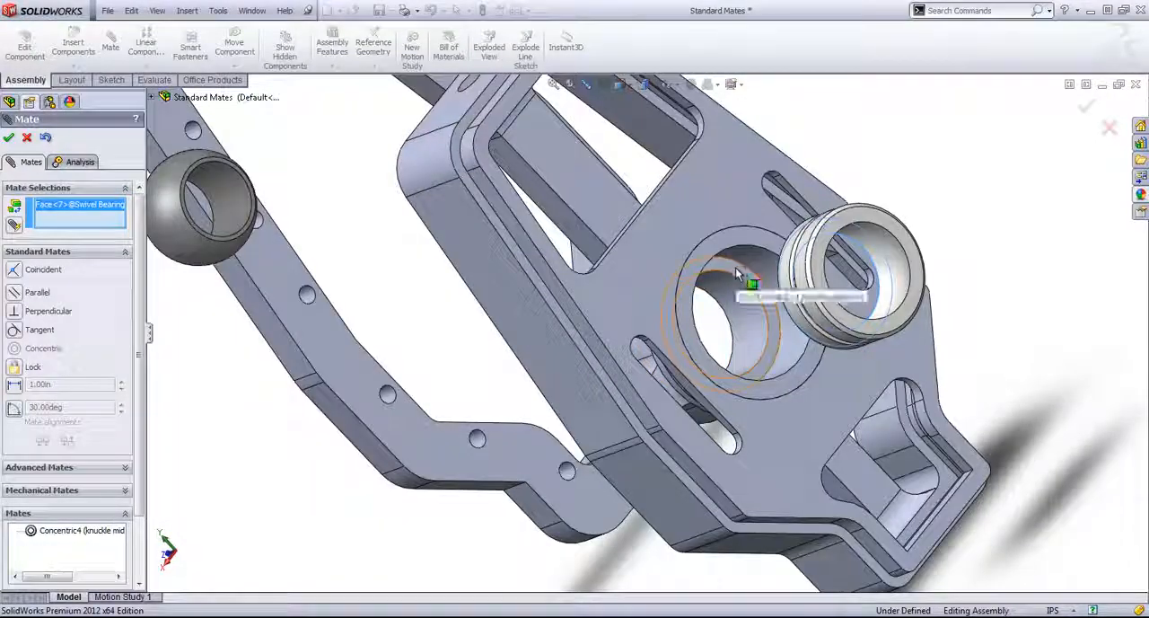
pyautogui.click(736, 314)
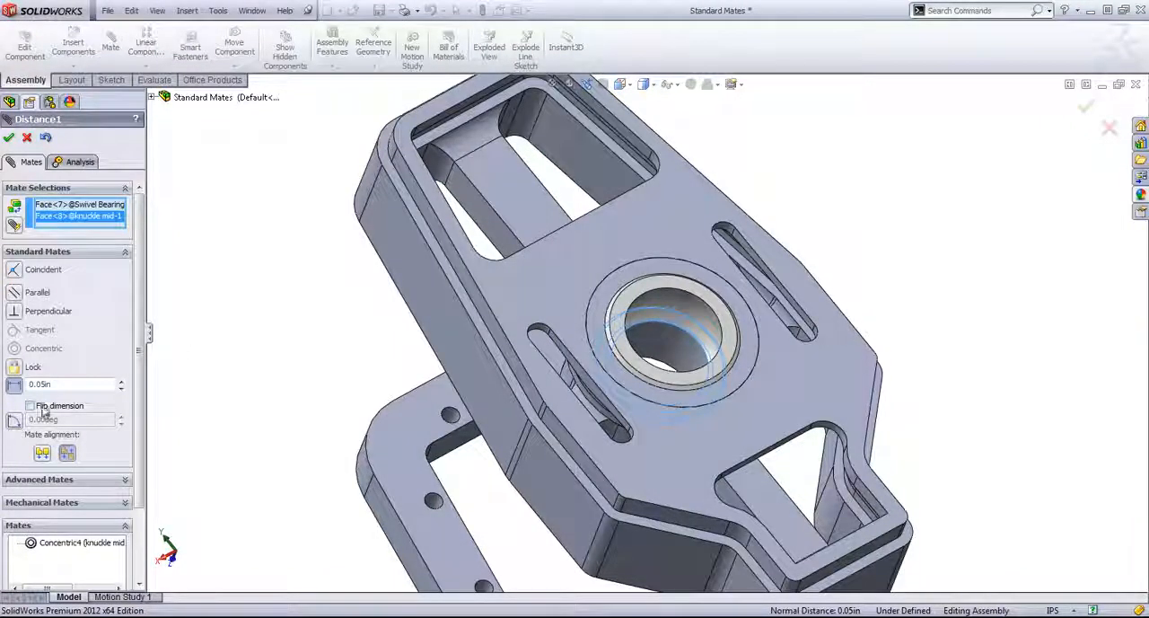
pyautogui.moveTo(65, 386)
pyautogui.write('3')
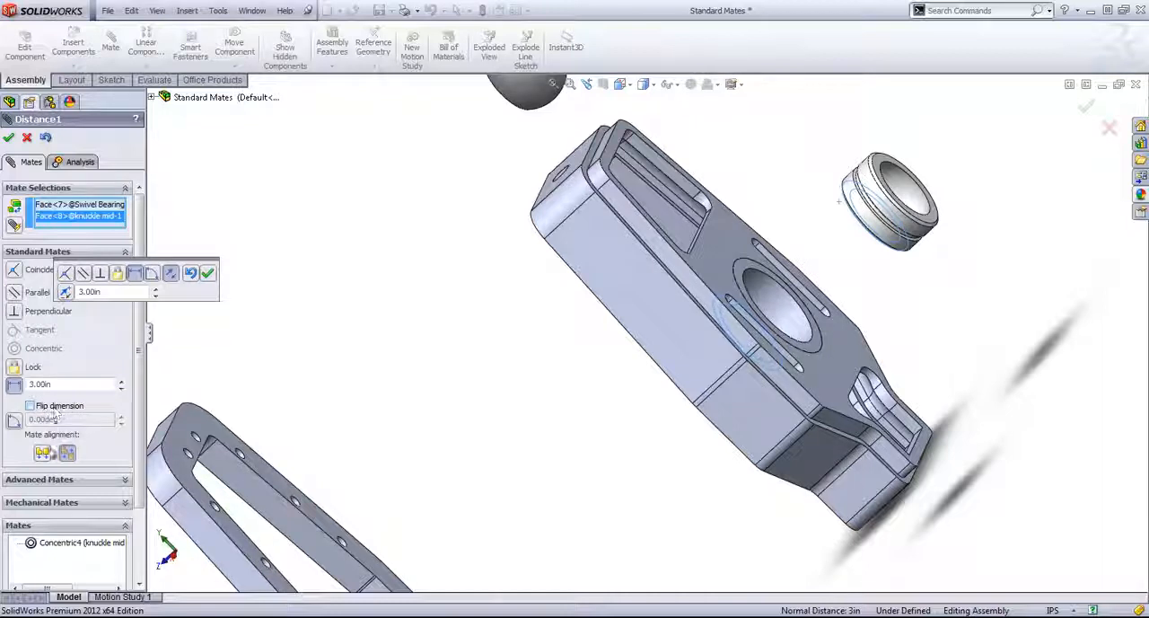
# Step: Set a 3.00 in distance mate, trying Flip dimension and Aligned, and dismiss the warning
pyautogui.click(30, 405)
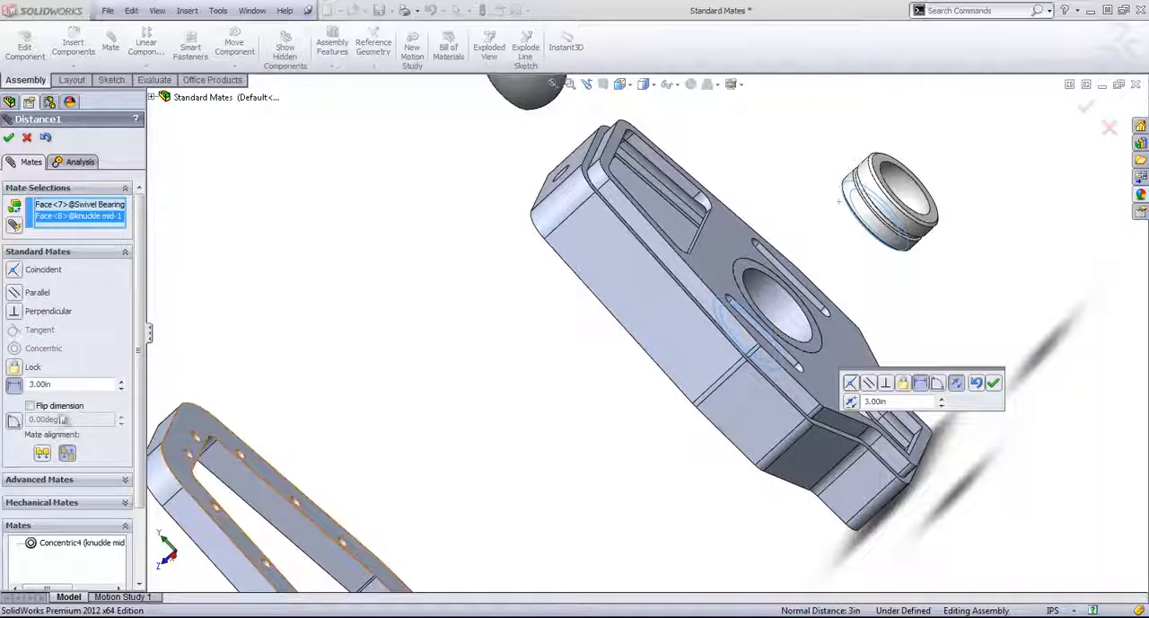
pyautogui.click(30, 405)
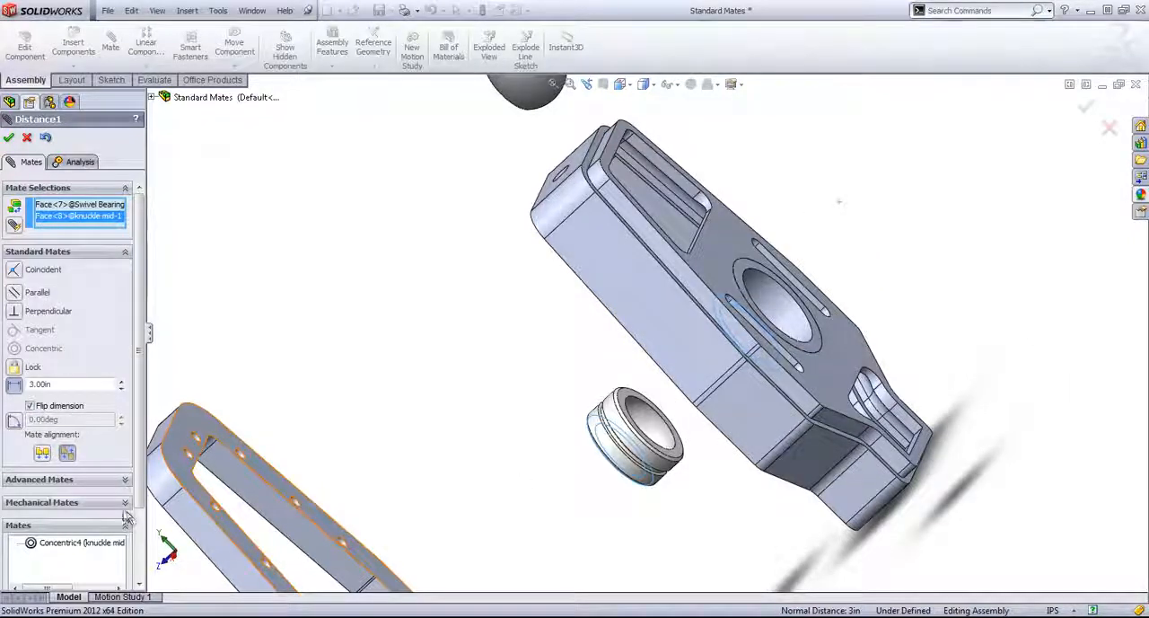
pyautogui.moveTo(36, 453)
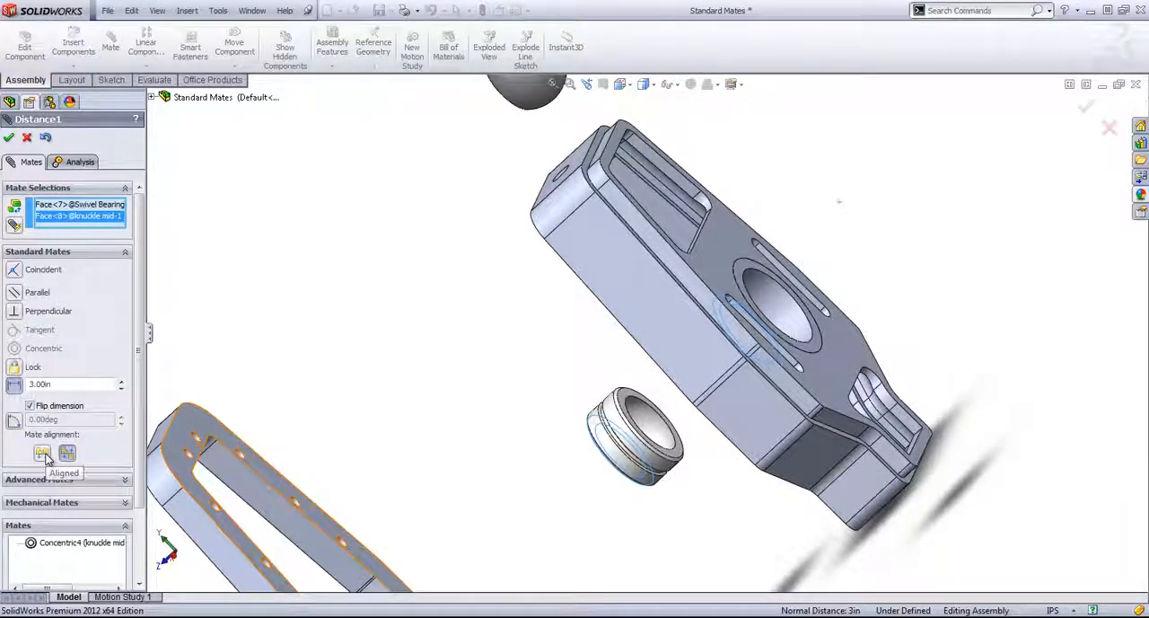
pyautogui.click(33, 453)
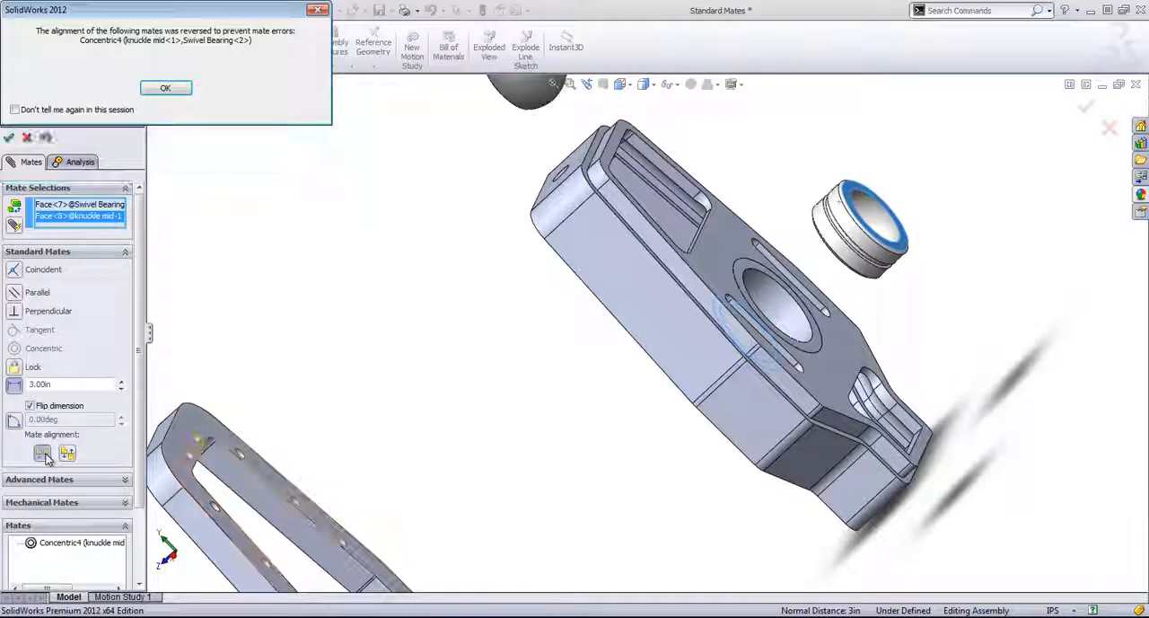
pyautogui.click(165, 87)
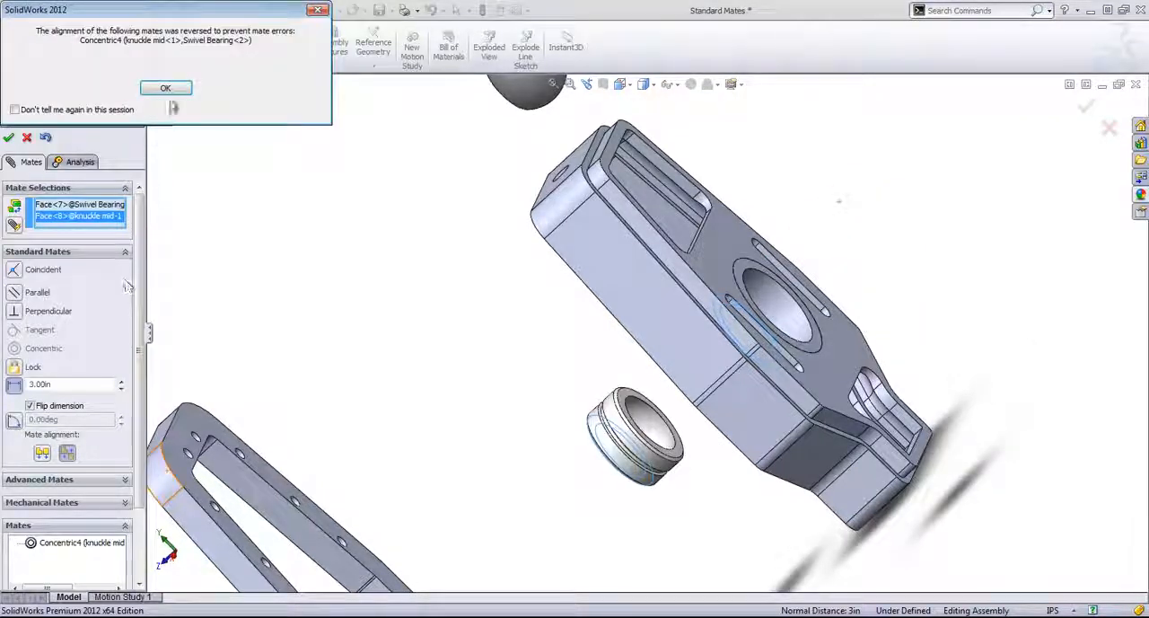
pyautogui.click(166, 87)
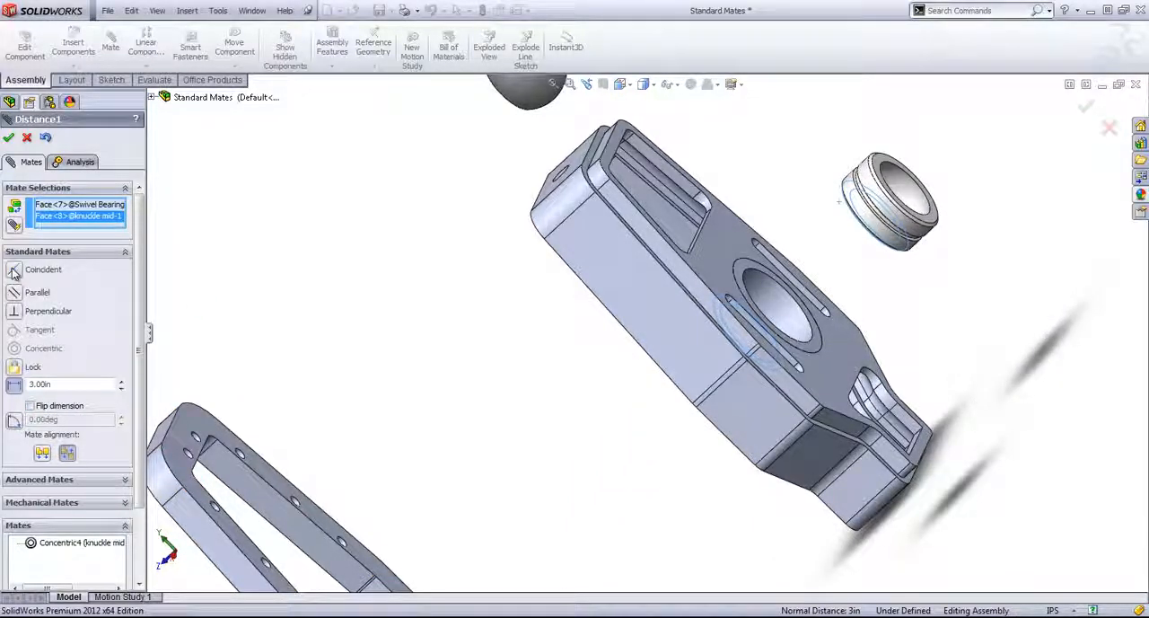
# Step: Make the ball bearing concentric with the knuckle and drag it to test its freedom
pyautogui.click(13, 271)
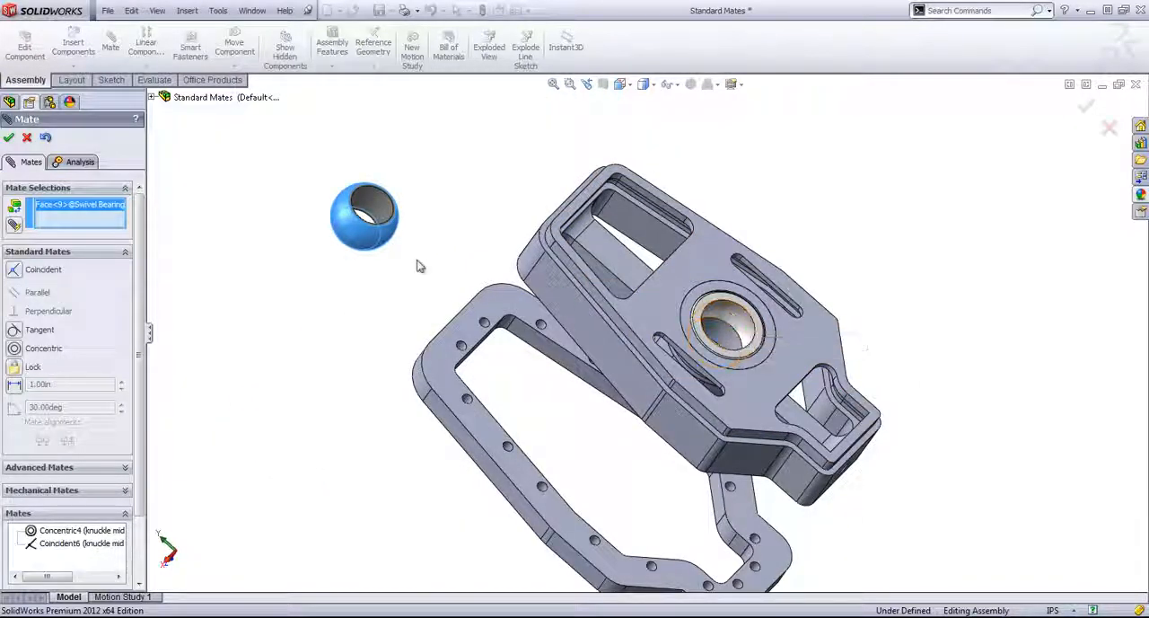
pyautogui.moveTo(739, 322)
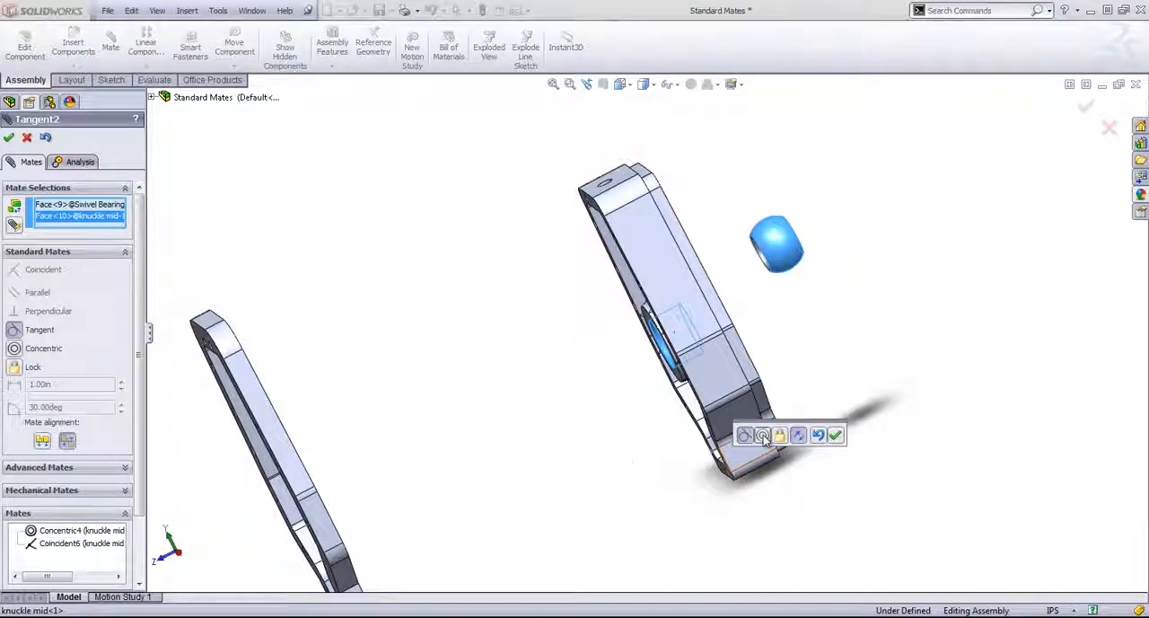
pyautogui.click(839, 437)
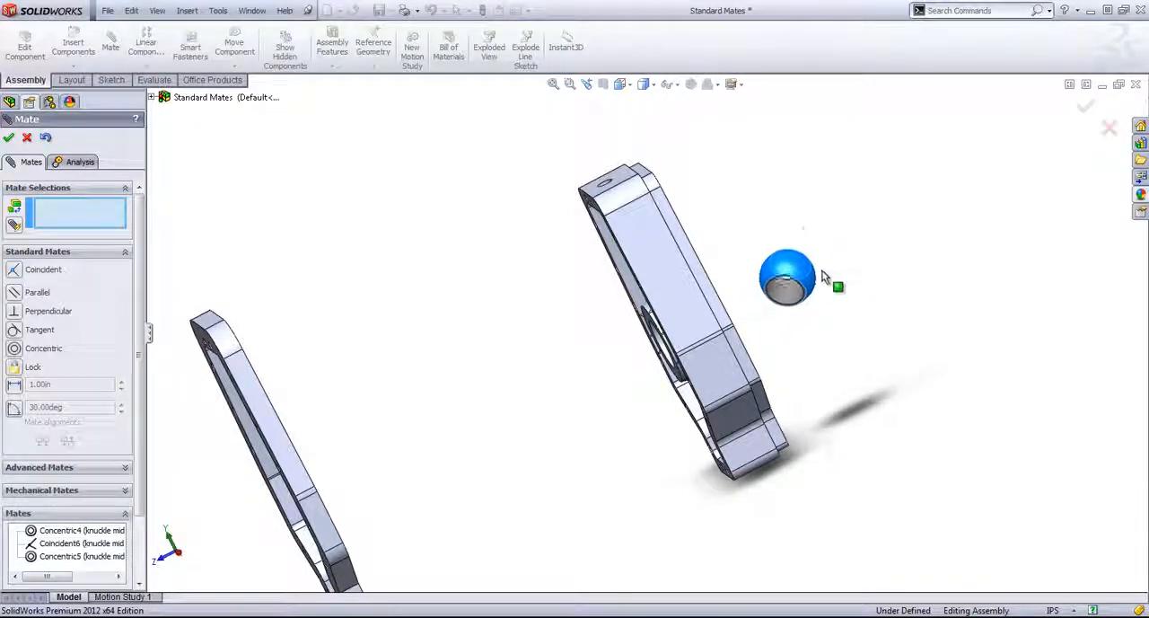
pyautogui.moveTo(787, 279); pyautogui.dragTo(814, 269)
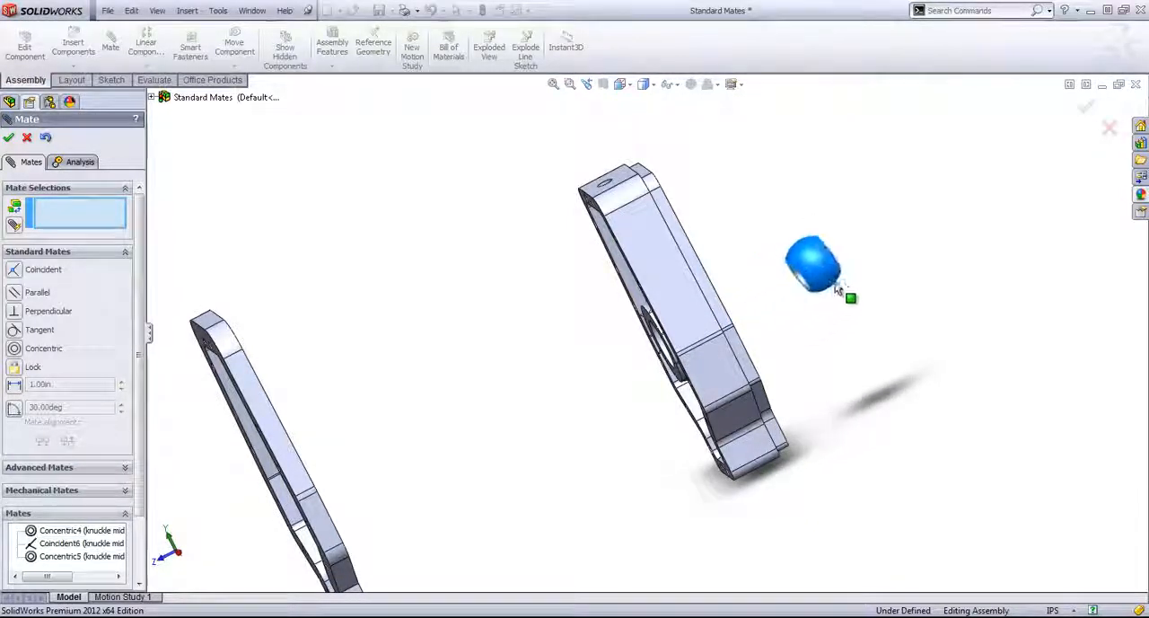
pyautogui.moveTo(813, 265); pyautogui.dragTo(728, 310)
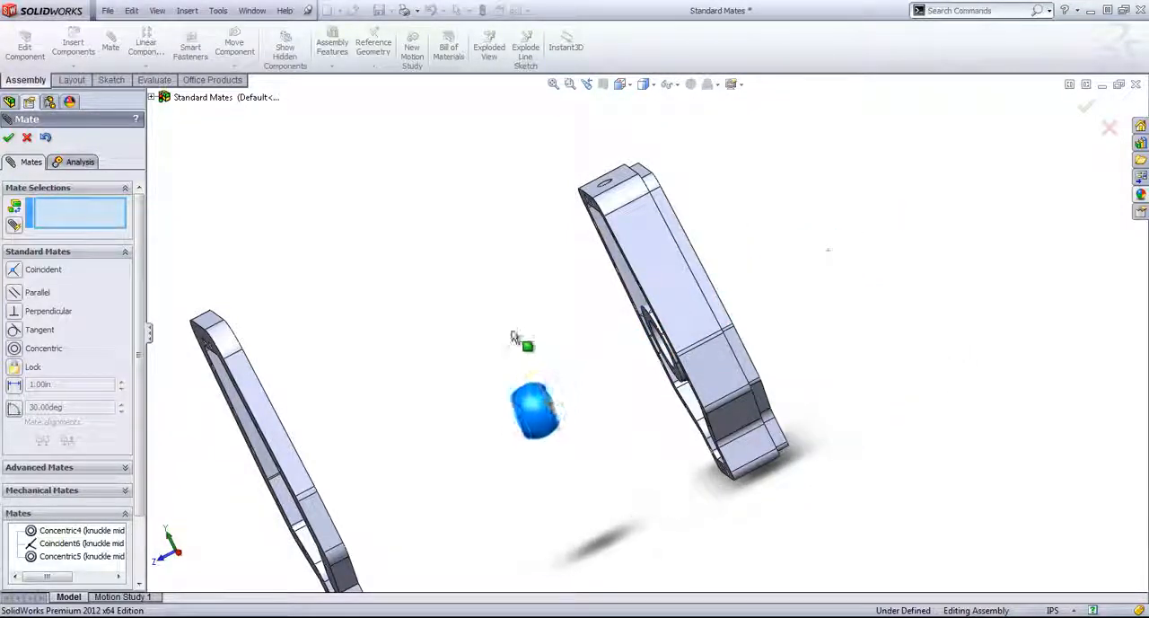
# Step: Select the ball and sleeve spherical faces and apply a concentric mate
pyautogui.click(75, 555)
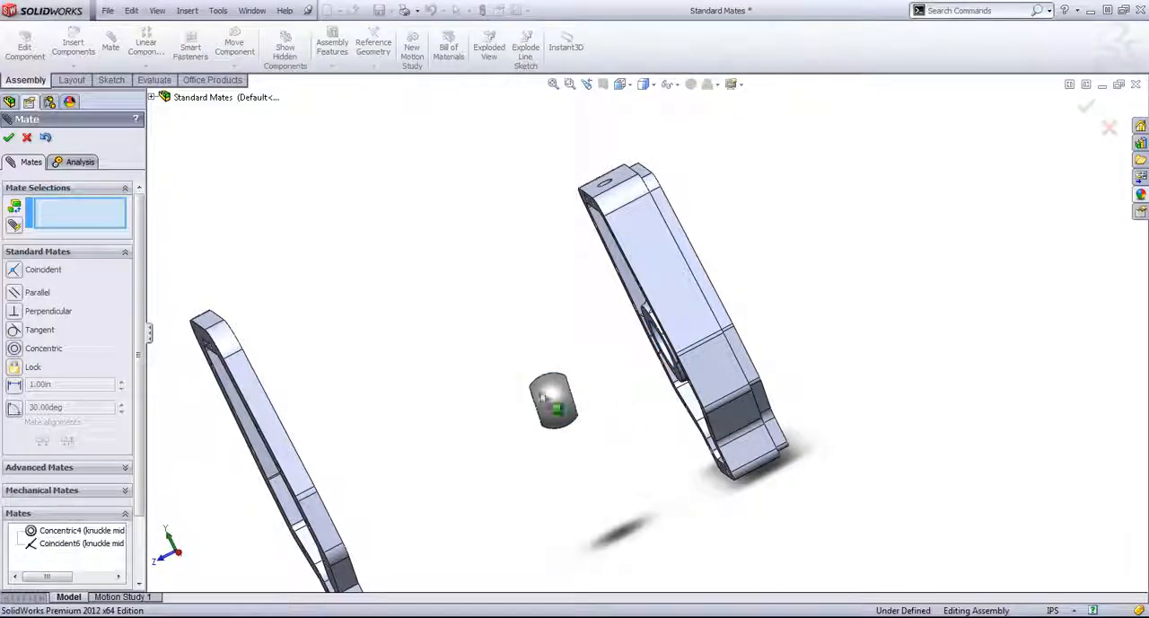
pyautogui.click(615, 359)
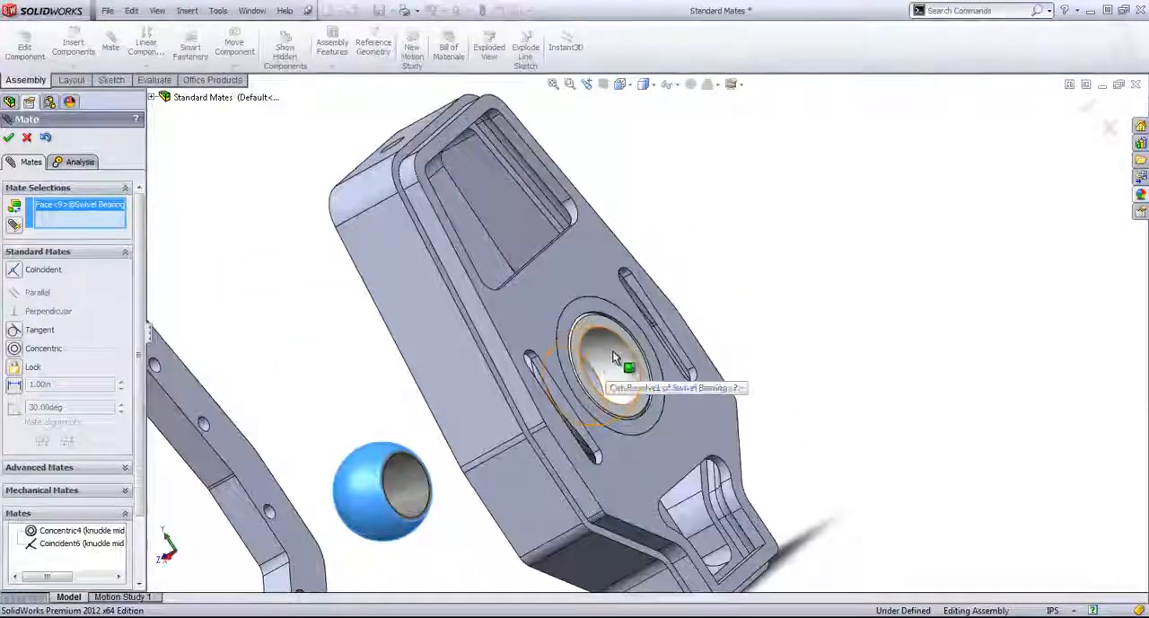
pyautogui.click(616, 358)
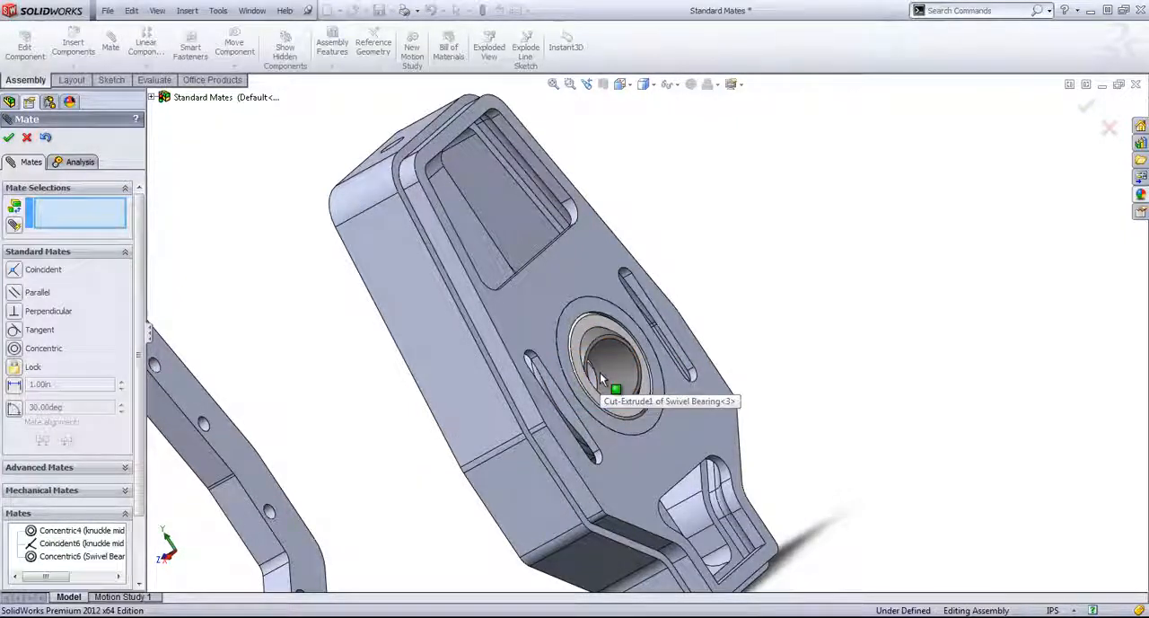
pyautogui.click(619, 366)
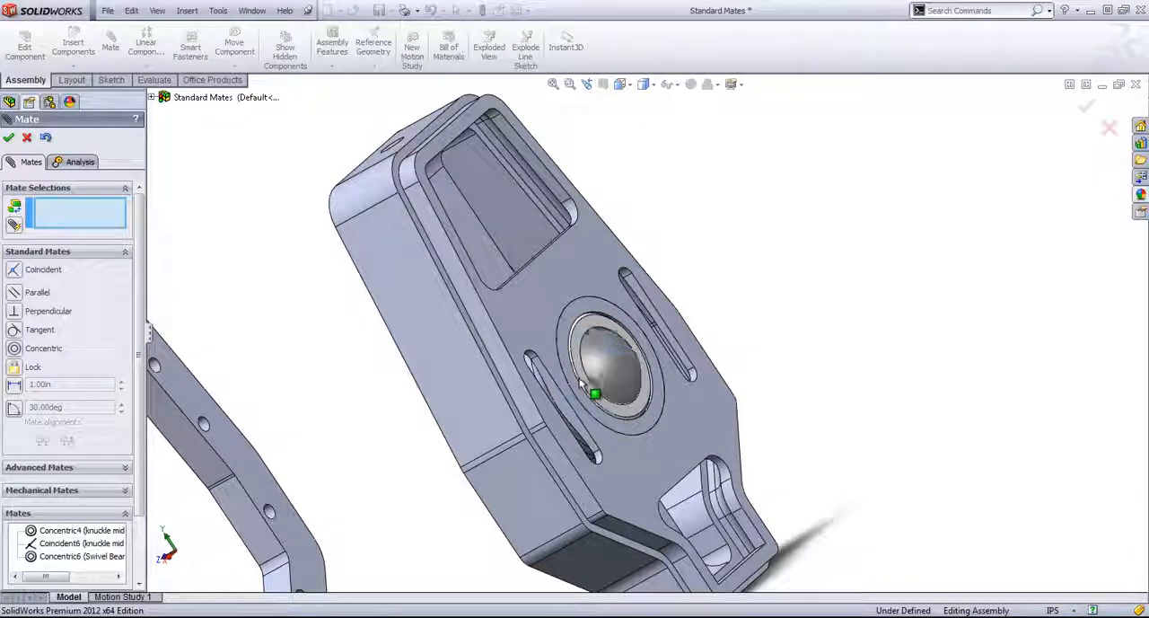
pyautogui.click(606, 377)
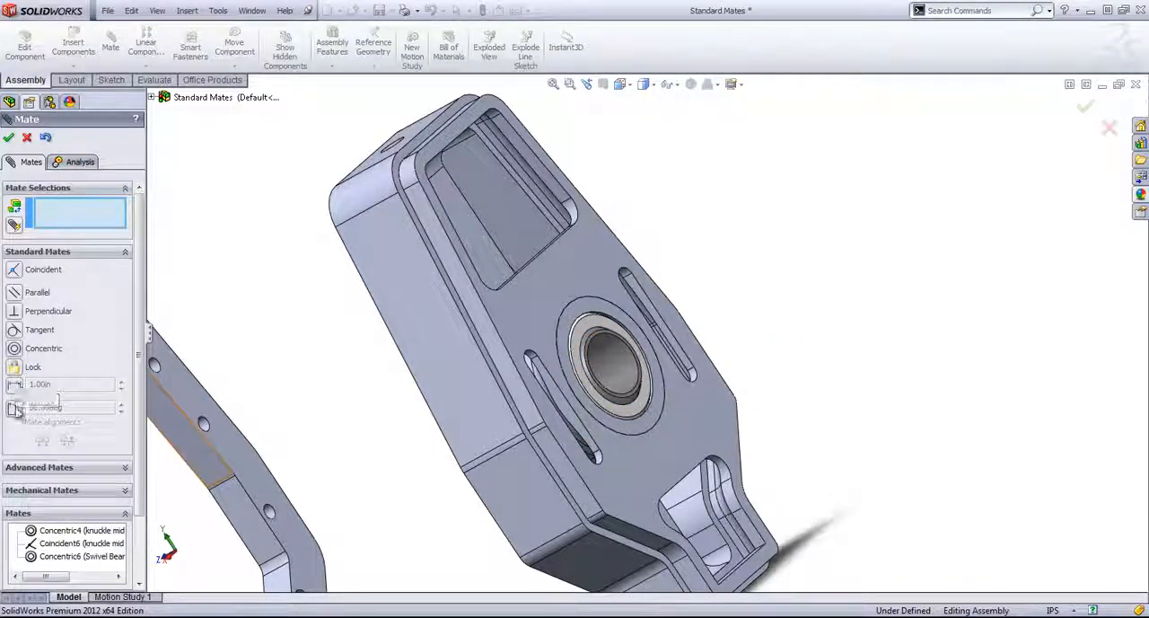
# Step: Mate a flat face of the bearing ball to the sleeve face at 10°
pyautogui.click(67, 407)
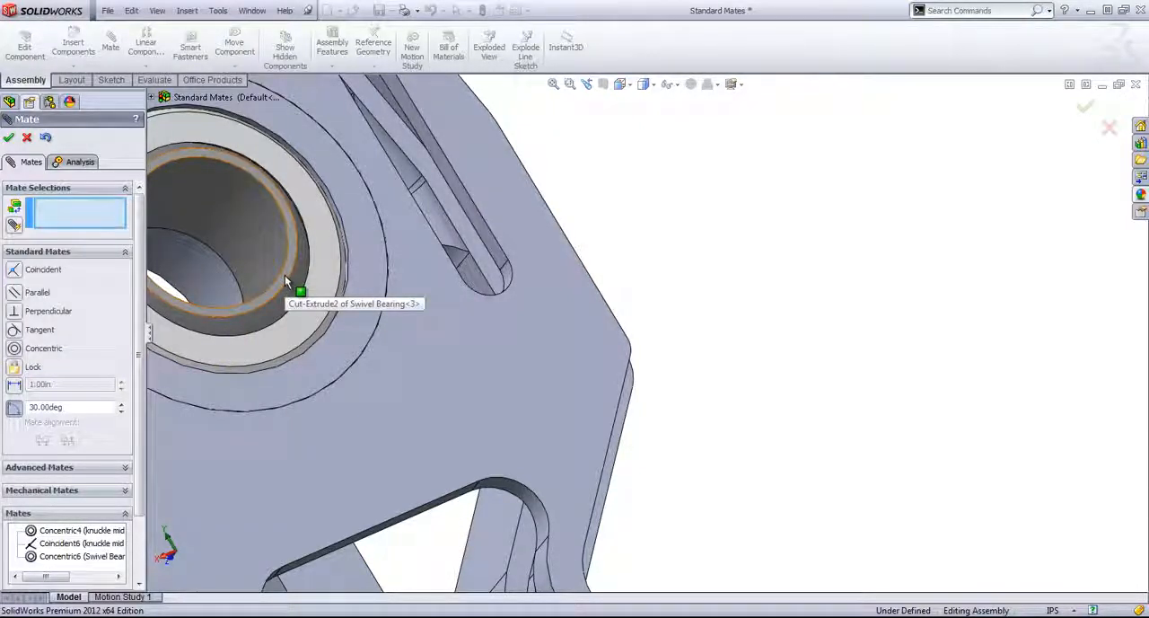
pyautogui.click(287, 287)
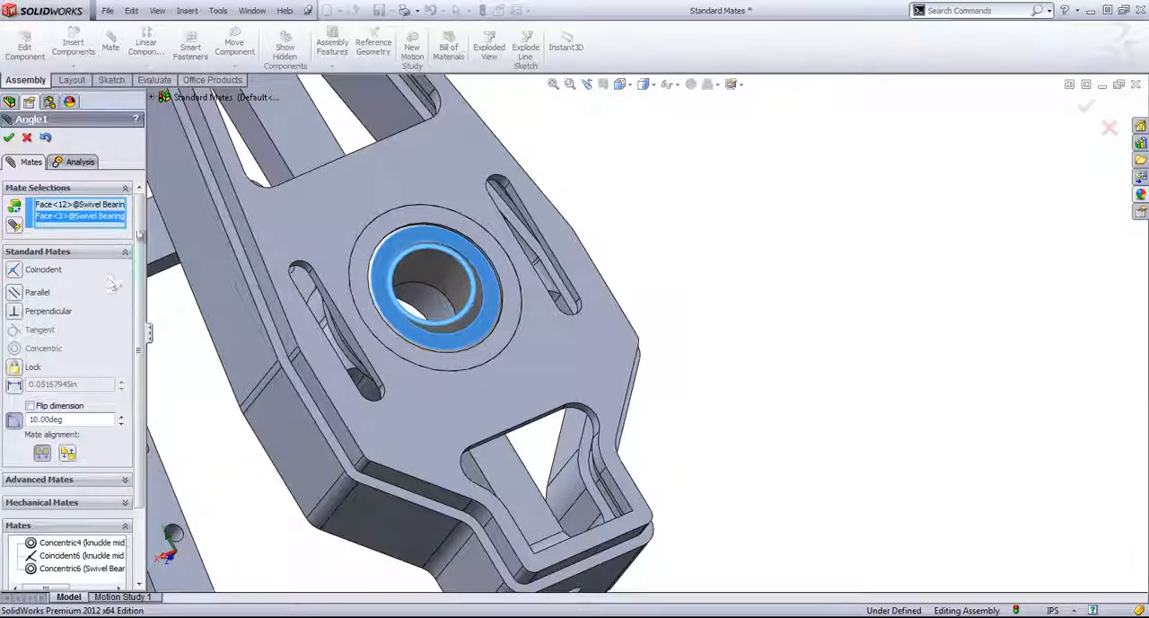
pyautogui.click(10, 137)
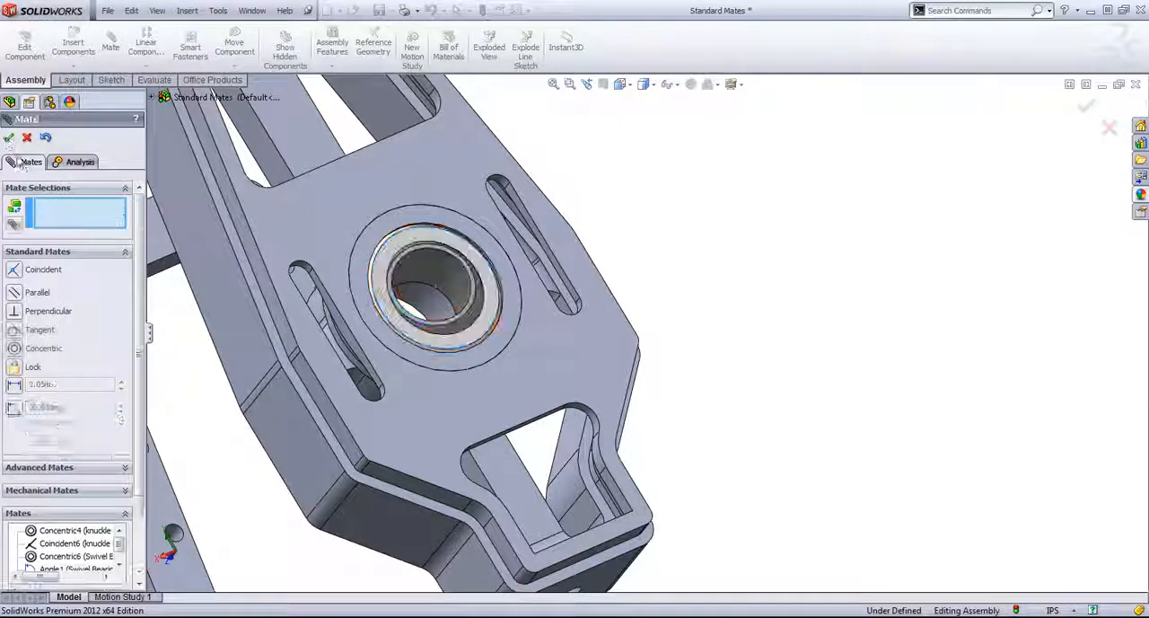
pyautogui.click(435, 301)
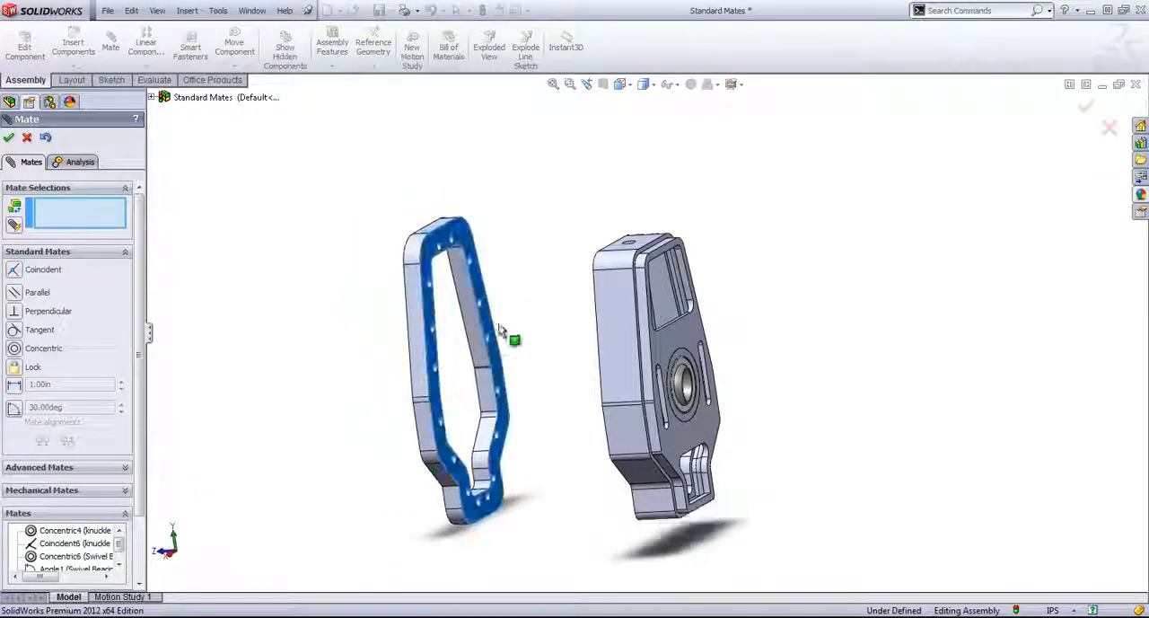
# Step: Lock a Knuckle Back side face to the knuckle mid, then select the Lock1 mate in the Mates list
pyautogui.click(478, 284)
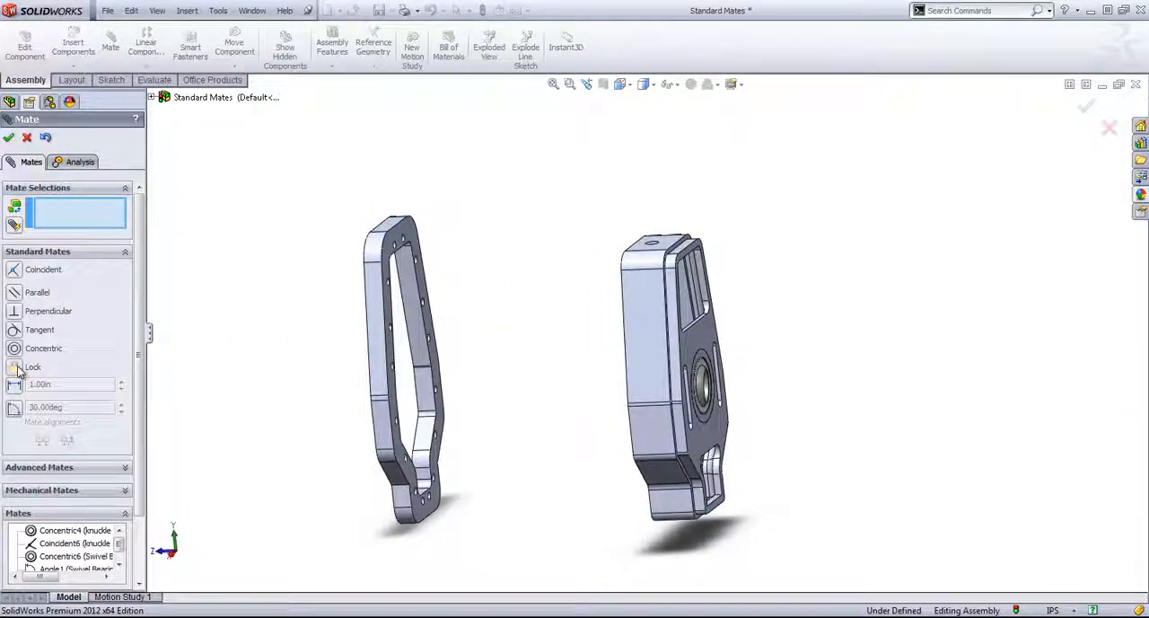
pyautogui.moveTo(17, 369)
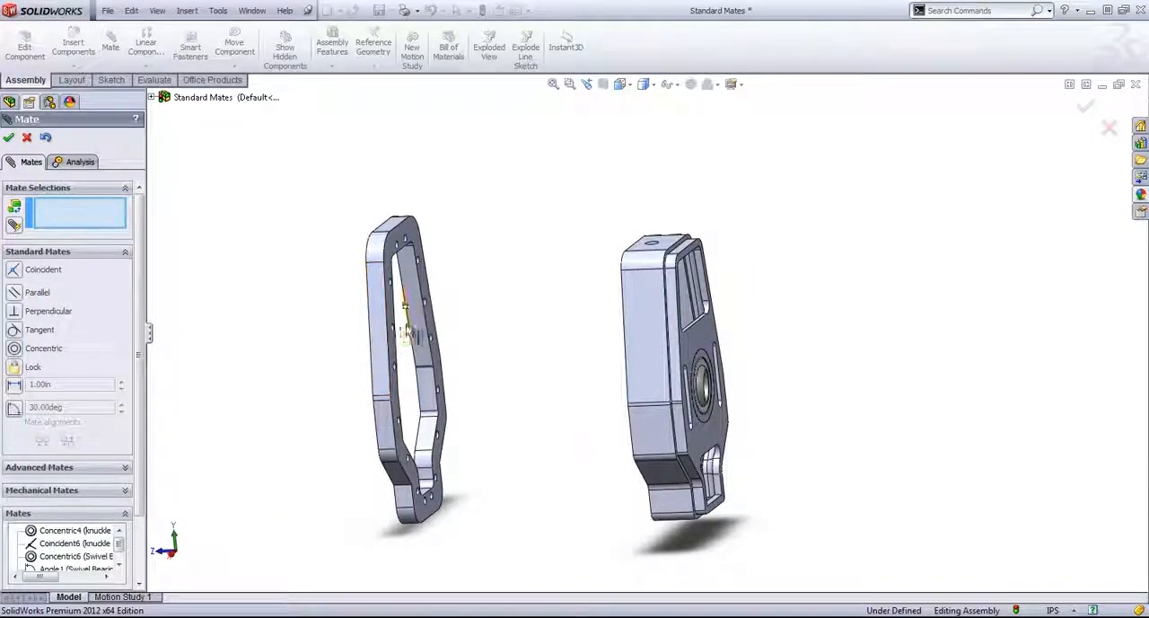
pyautogui.click(380, 323)
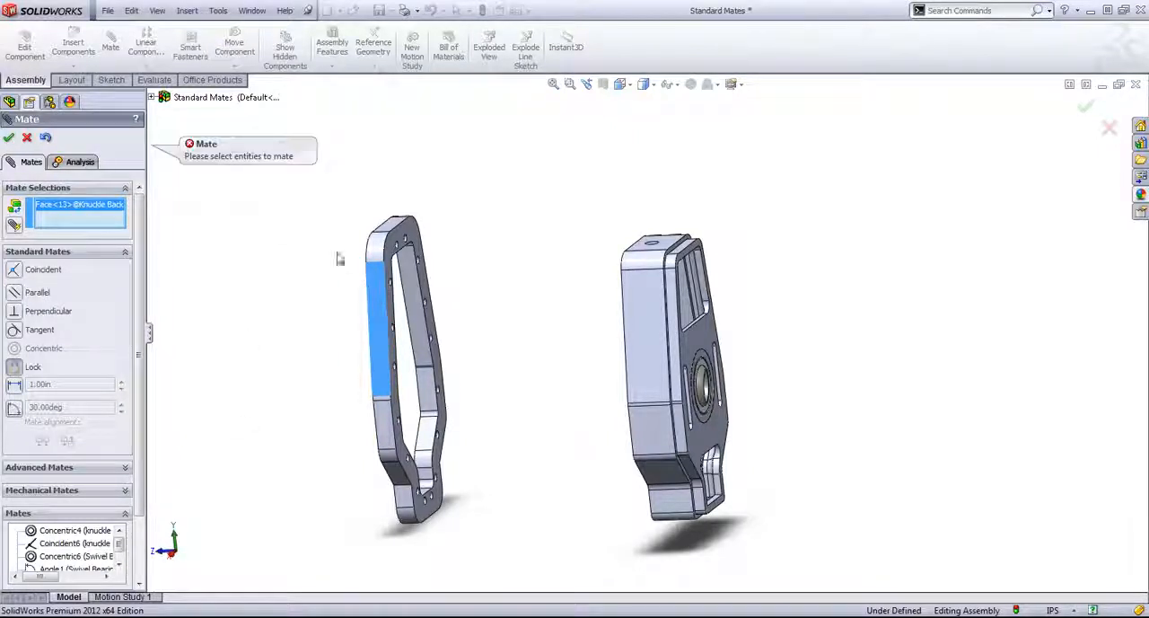
pyautogui.click(646, 269)
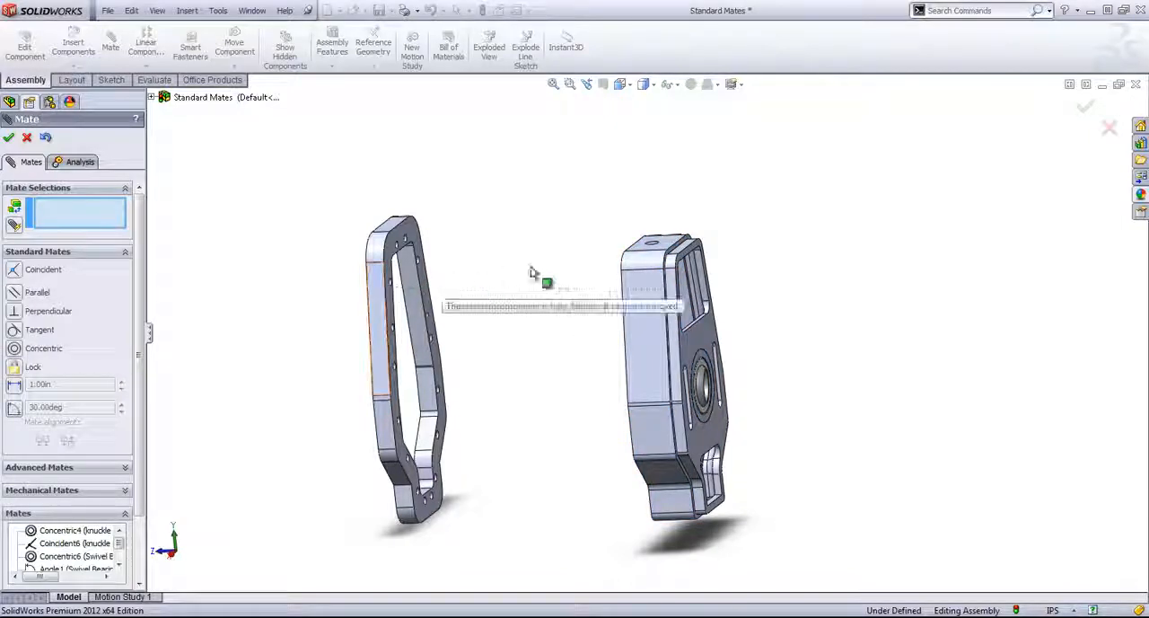
pyautogui.moveTo(558, 330)
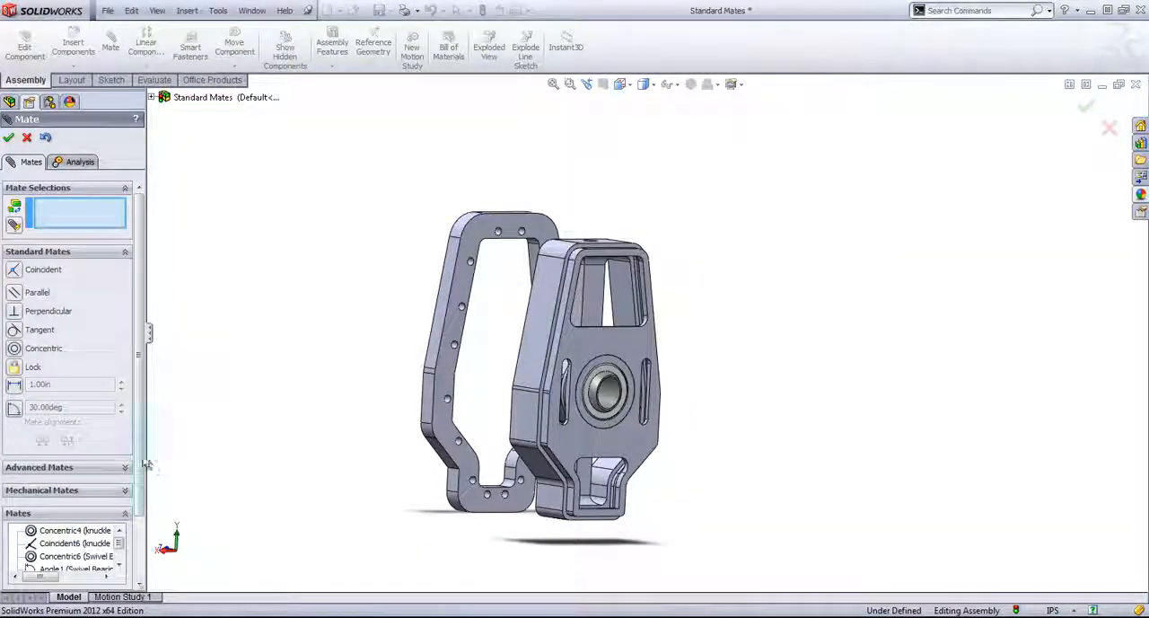
pyautogui.moveTo(33, 367)
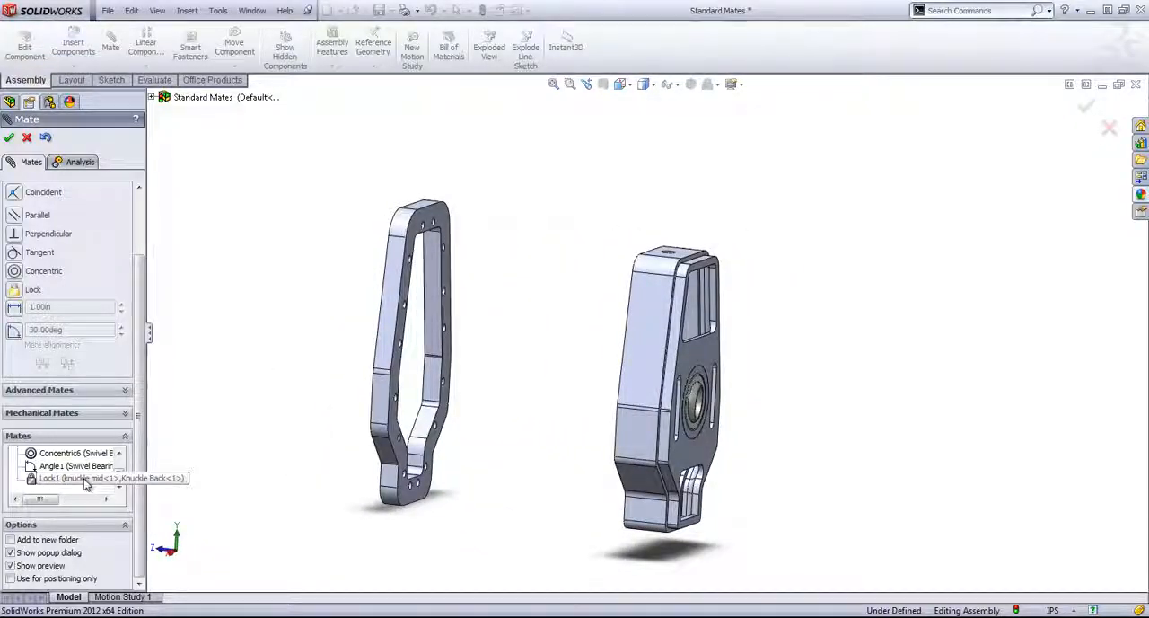
pyautogui.click(77, 478)
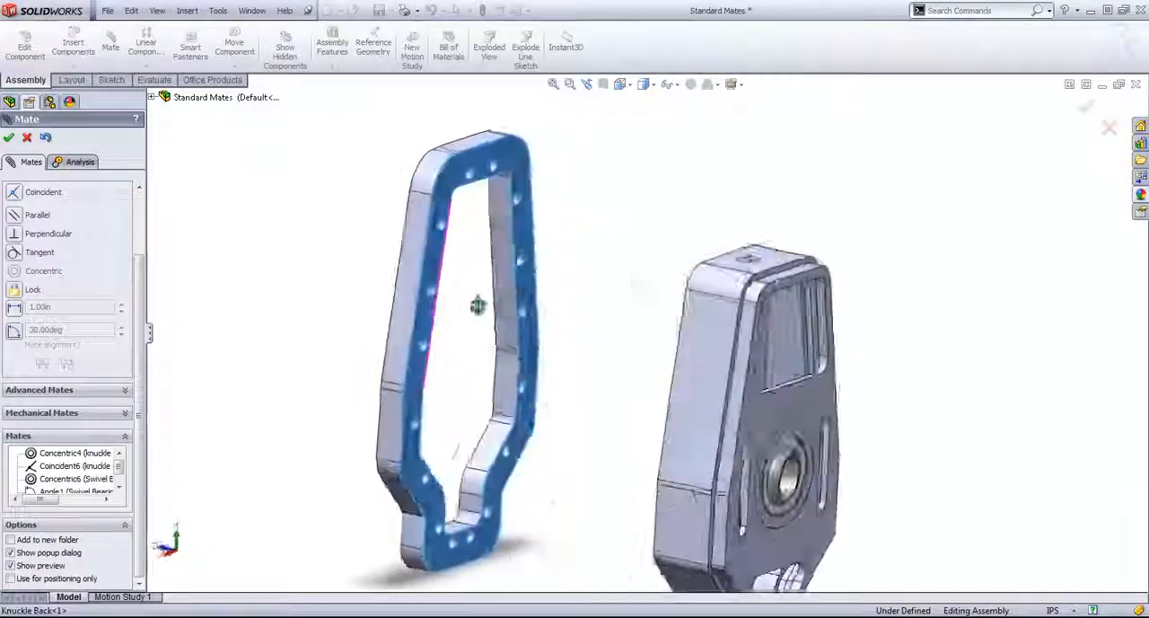
# Step: Drag the Knuckle Back plate to a new position relative to the knuckle mid
pyautogui.moveTo(478, 306); pyautogui.dragTo(555, 335)
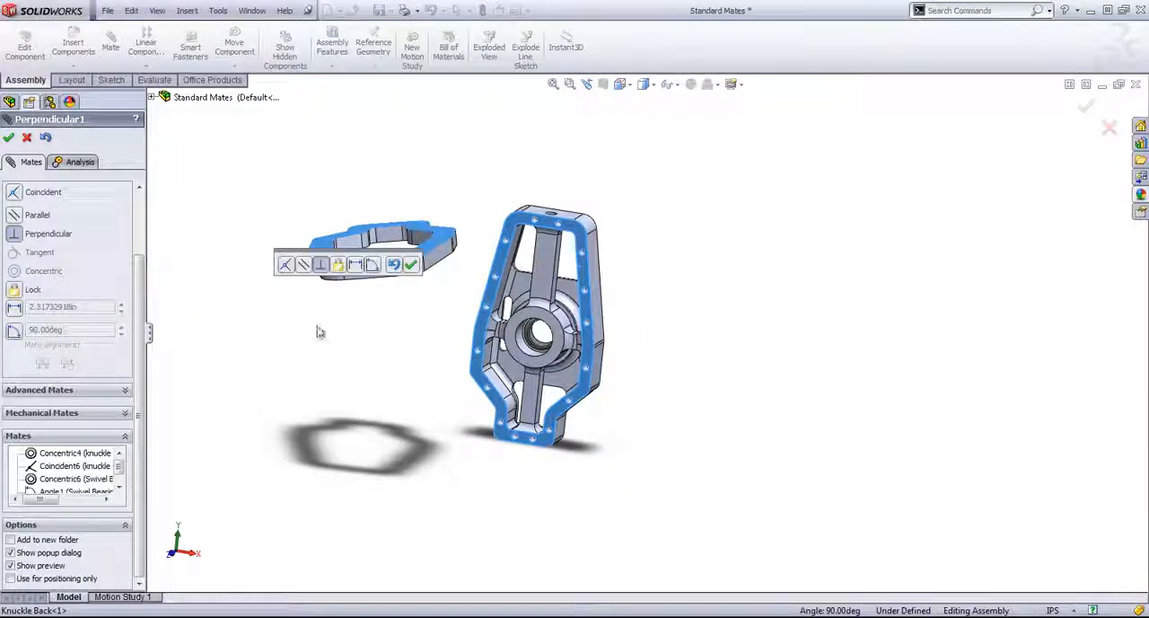
pyautogui.moveTo(16, 219)
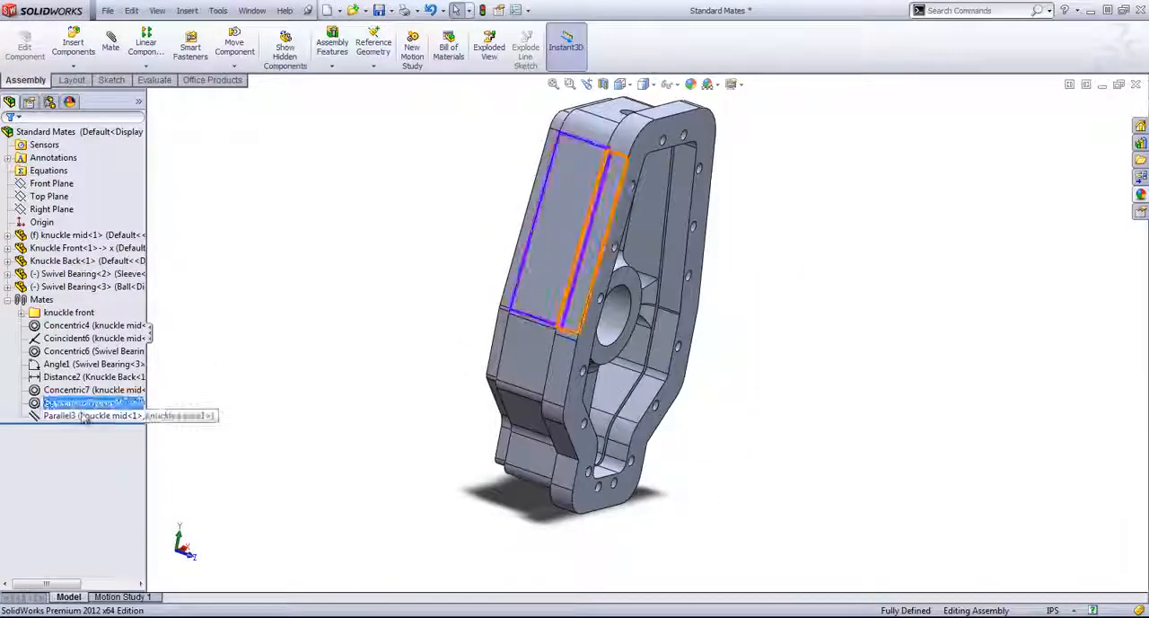
# Step: Delete the Parallel3 mate, confirm, and check that the Knuckle Back plate won't drag
pyautogui.press('Delete')
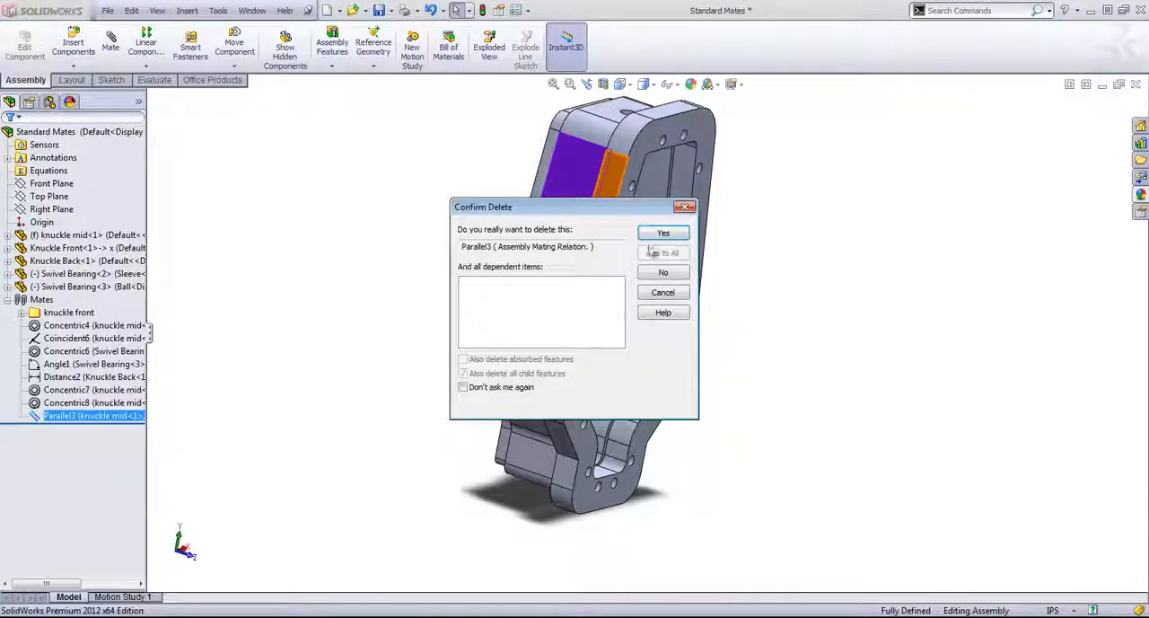
pyautogui.click(662, 233)
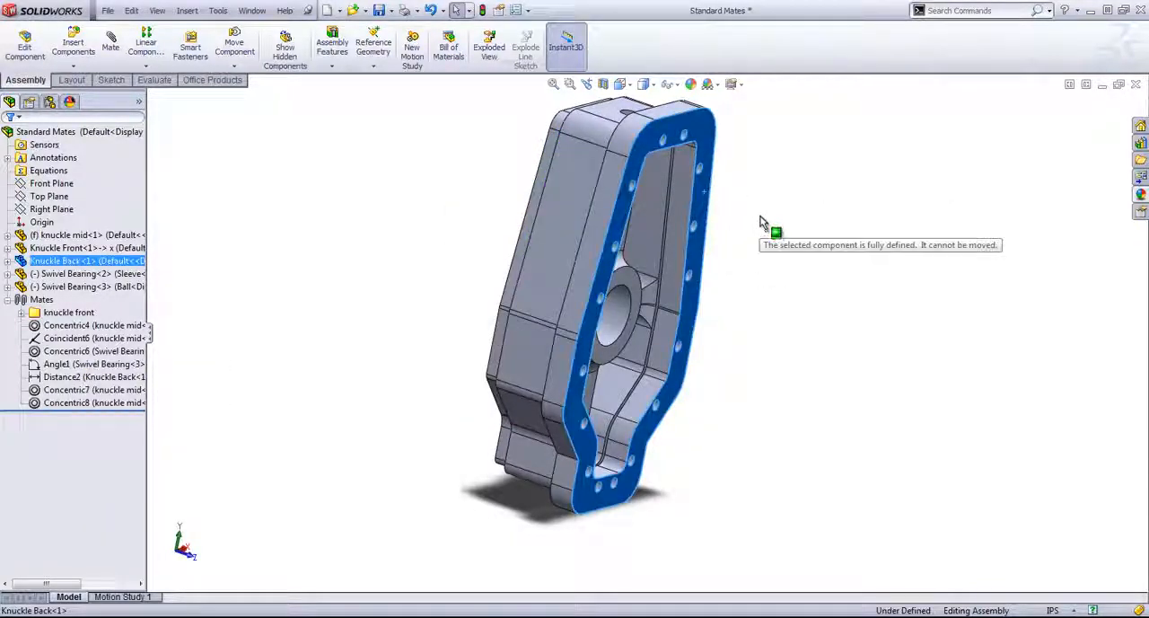
pyautogui.moveTo(759, 222); pyautogui.dragTo(487, 233)
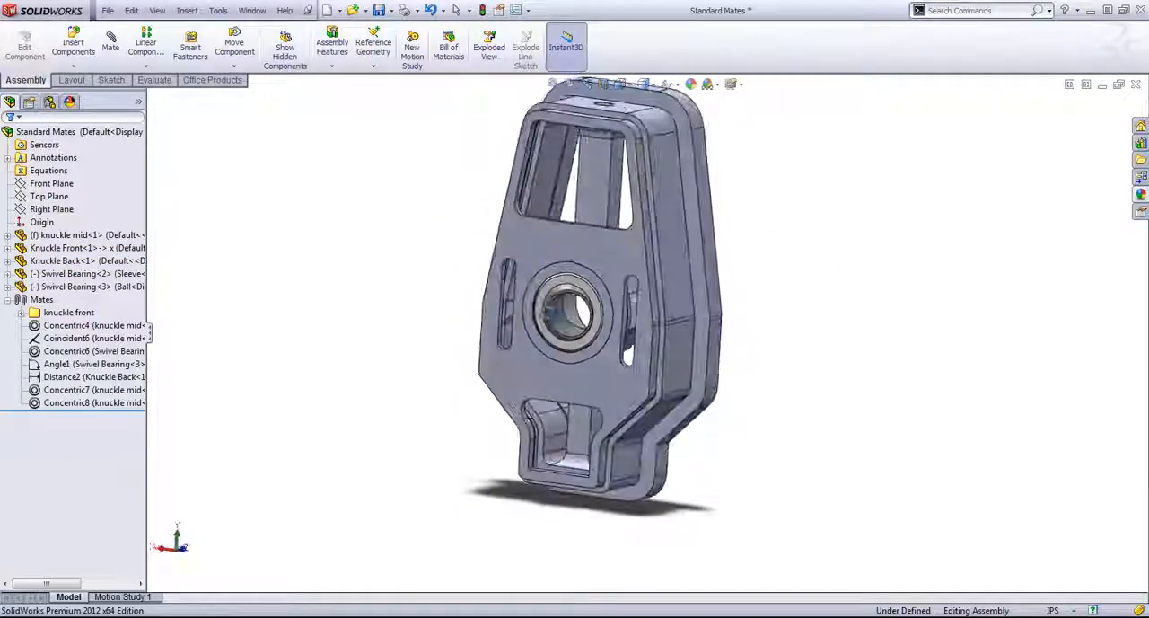
pyautogui.moveTo(556, 274)
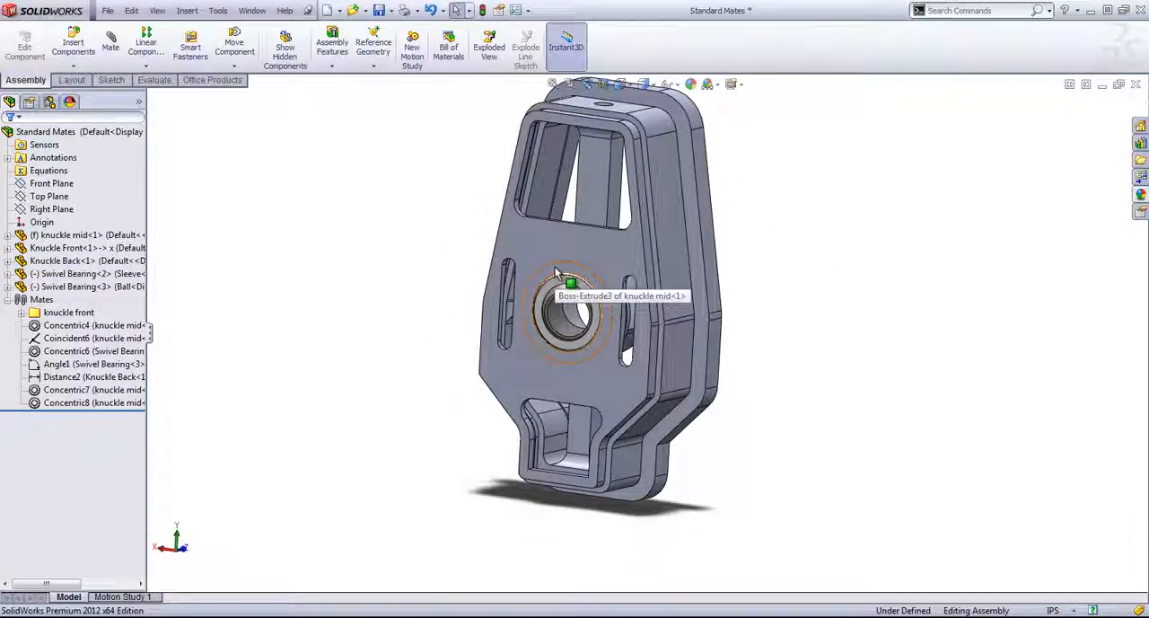
pyautogui.click(81, 286)
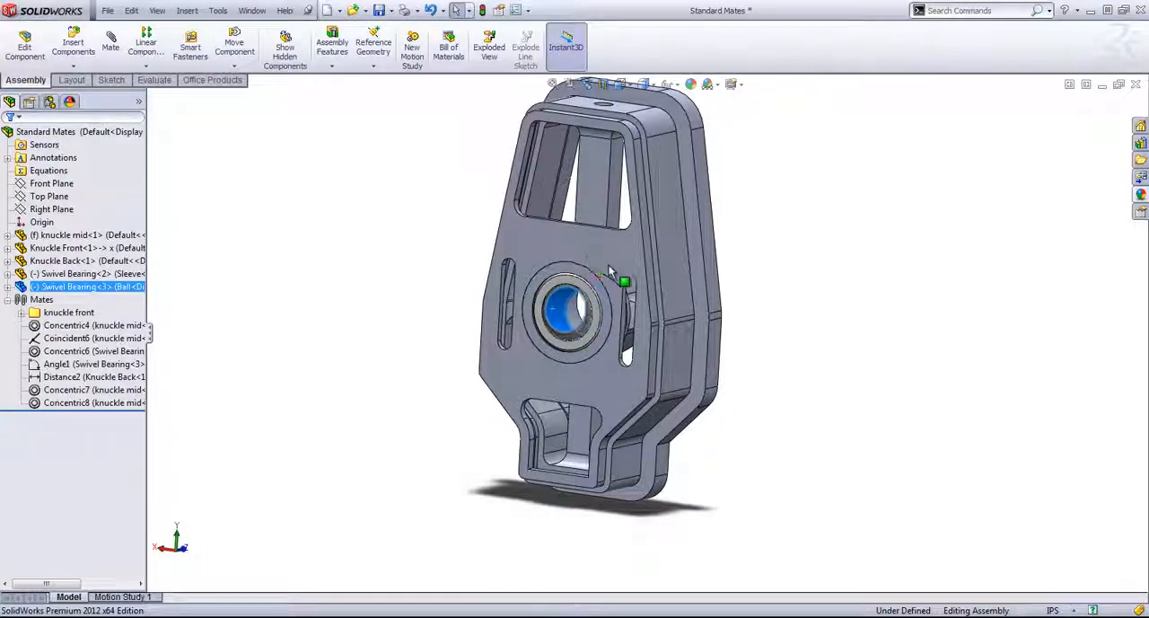